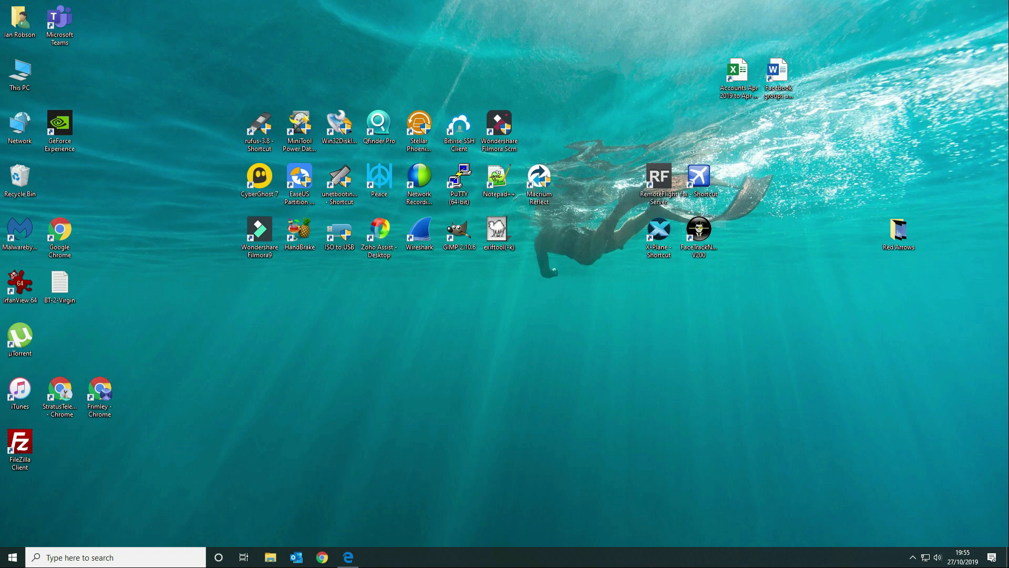
mouse_move(153, 491)
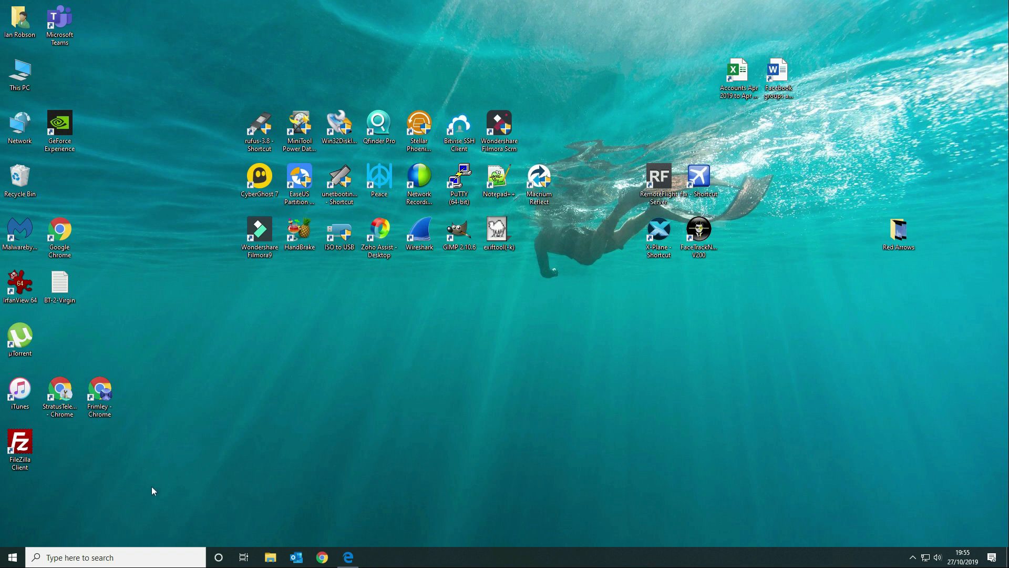
Restore the Edge browser window showing the Divi Test Page with its three blurbs
click(348, 557)
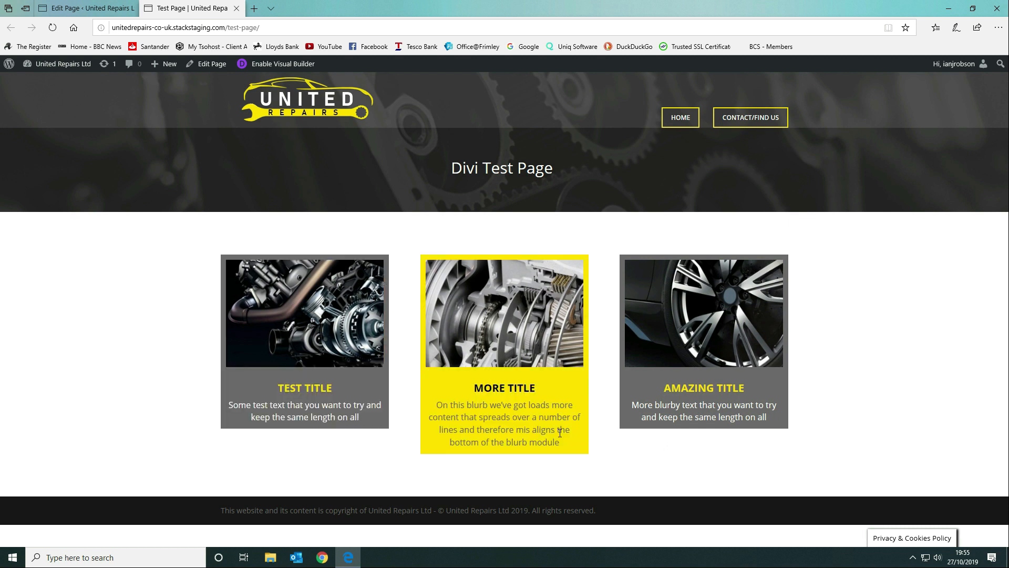
mouse_move(480, 423)
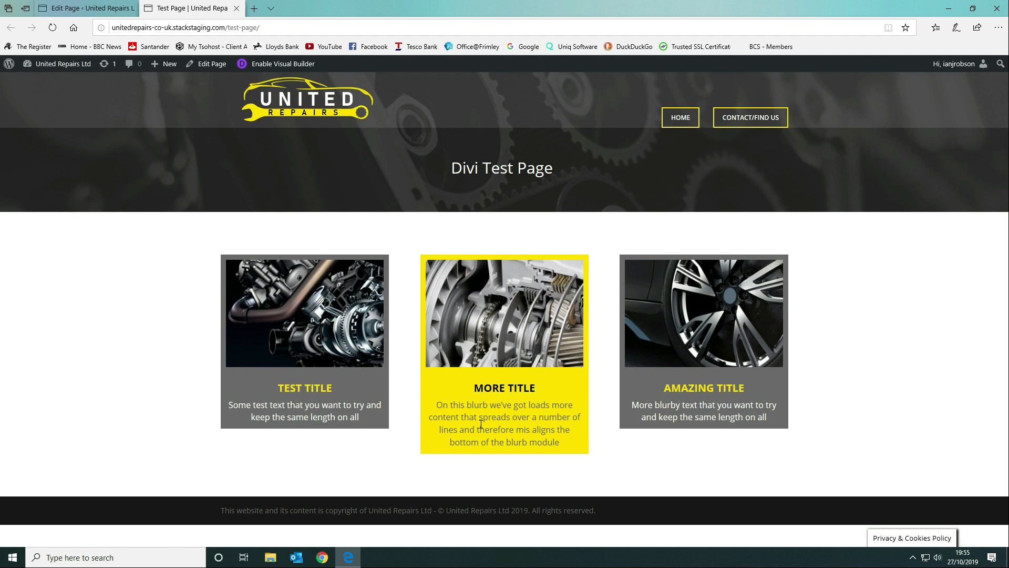
drag(436, 399, 570, 443)
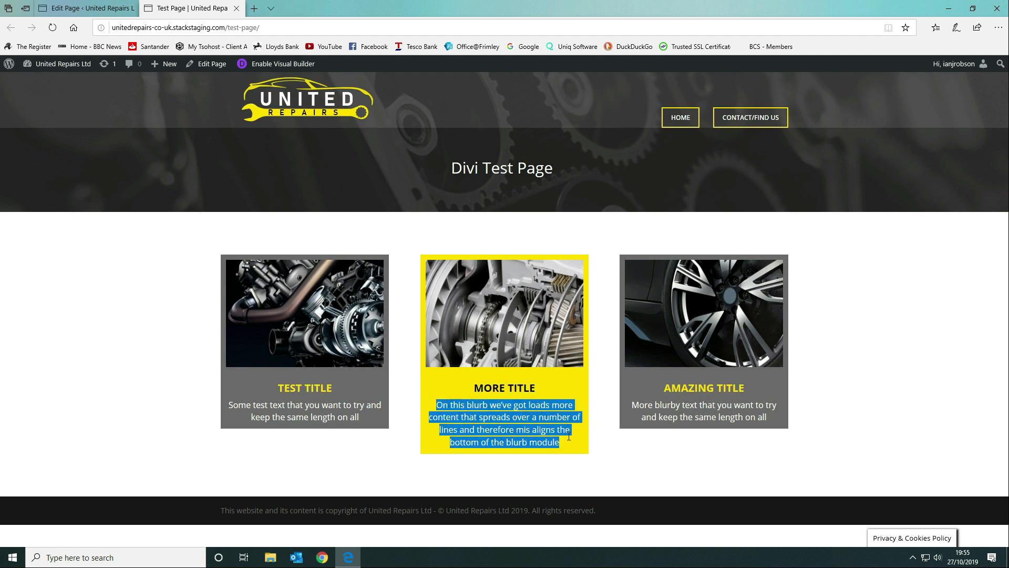
click(617, 449)
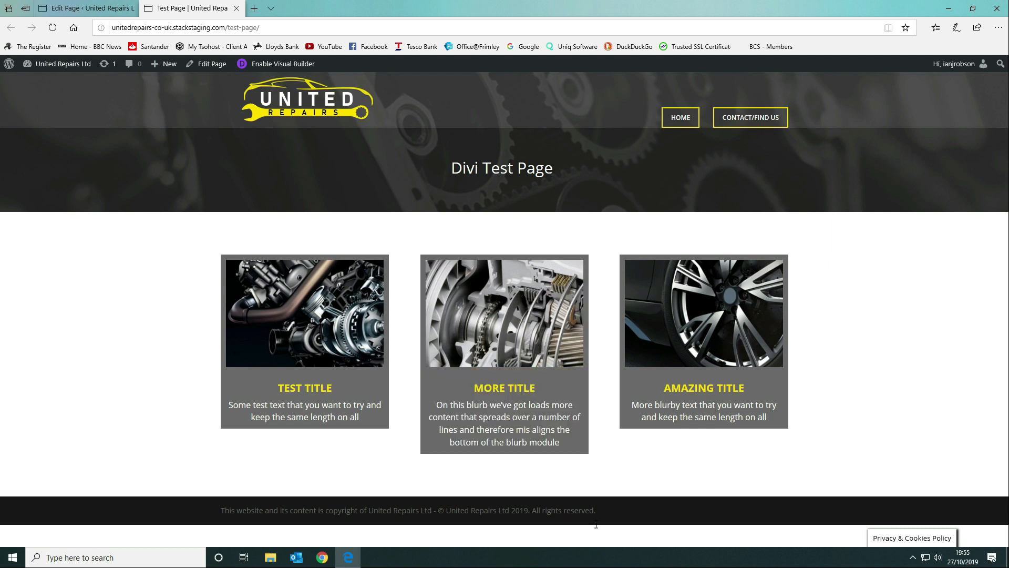
mouse_move(963, 116)
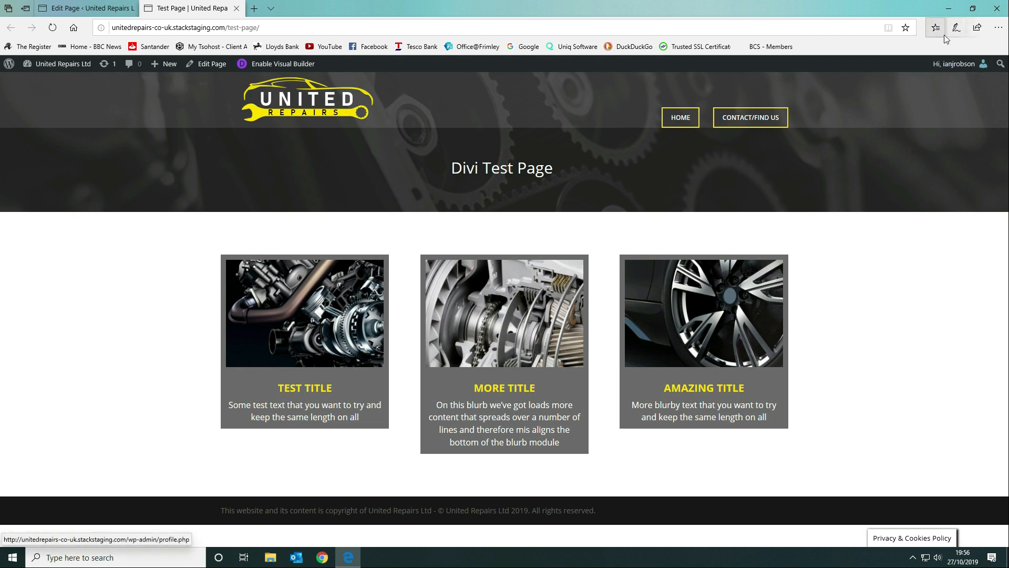
mouse_move(987, 8)
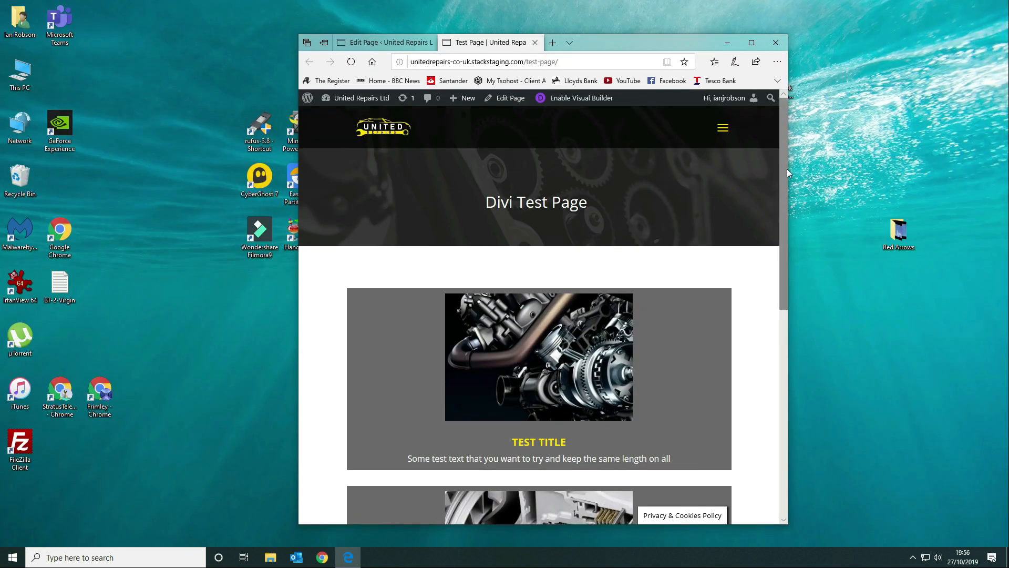
Review the stacked blurbs at narrow width, then maximise the browser window again
scroll(down, 3)
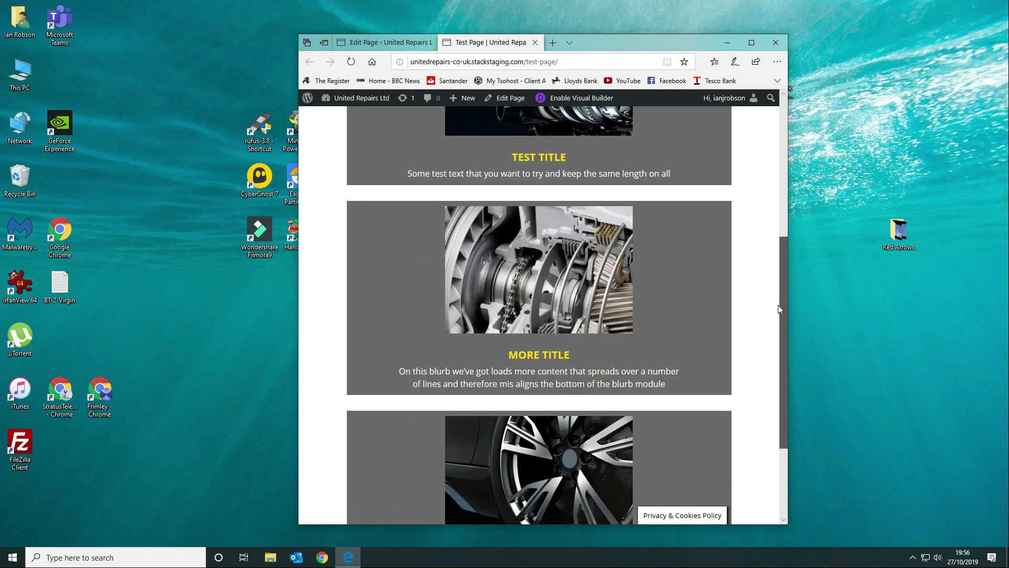
scroll(up, 3)
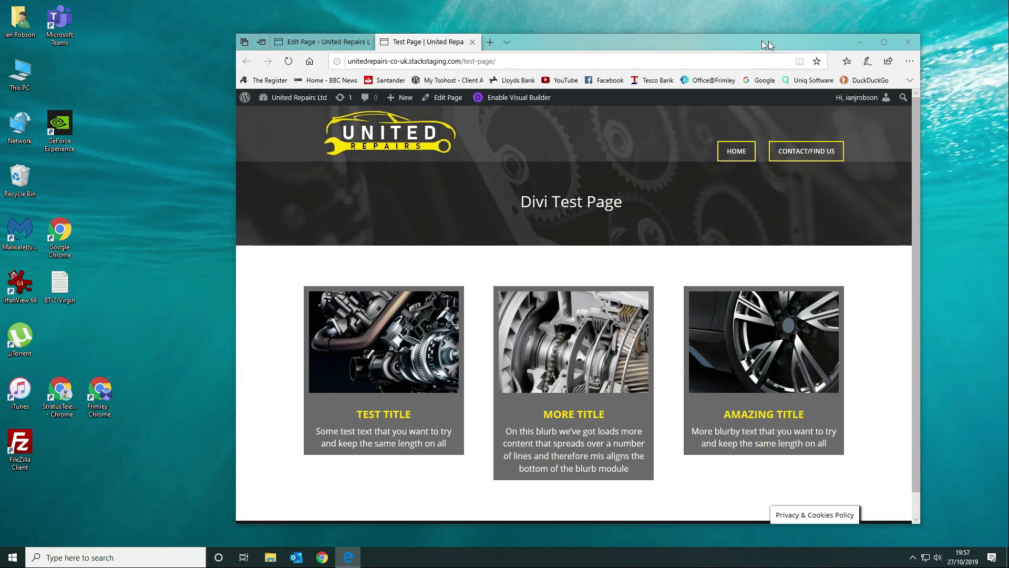
click(884, 42)
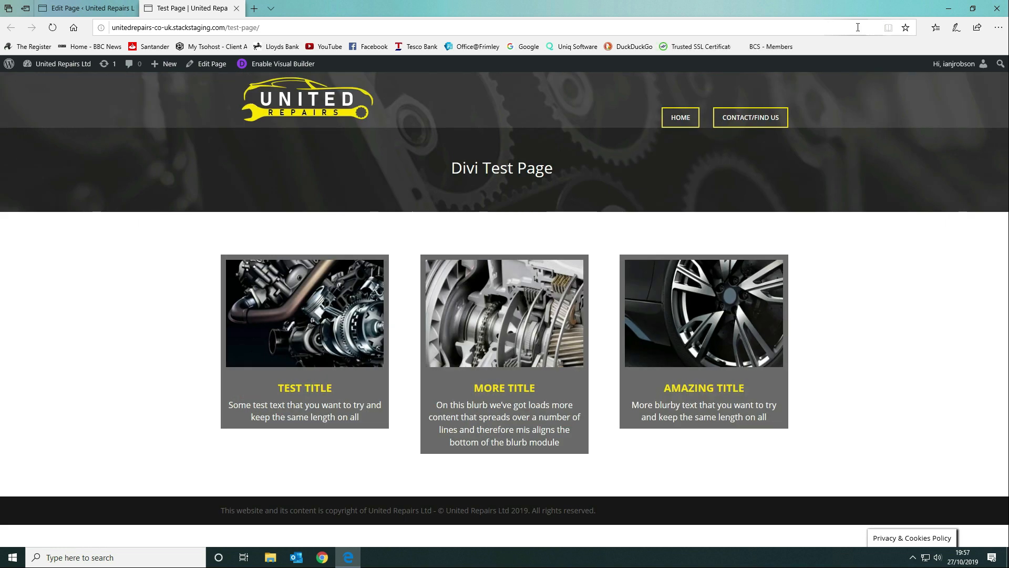
Switch to the Edit Page view and bring up the settings of the blurbs' row
click(84, 7)
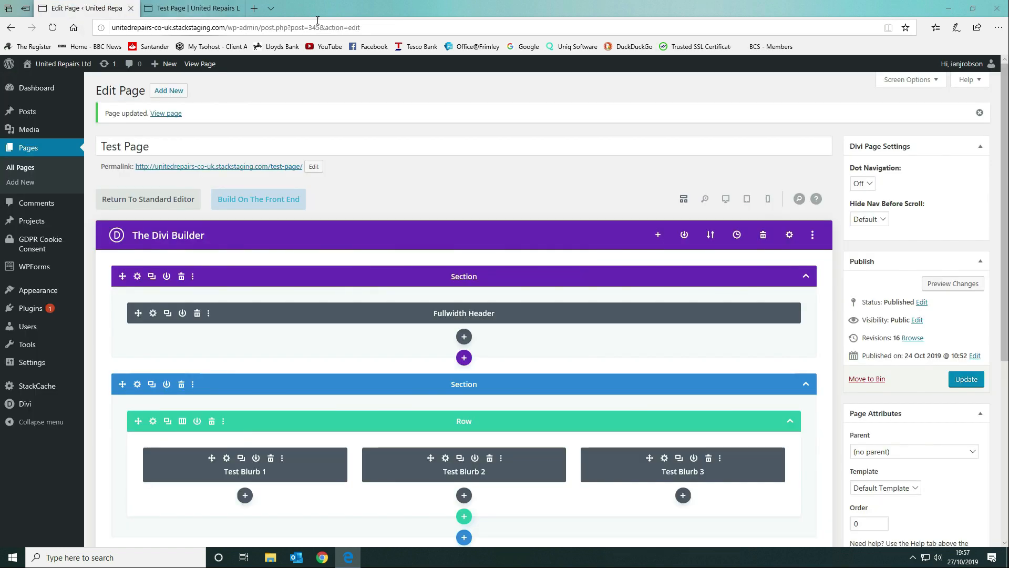
scroll(down, 3)
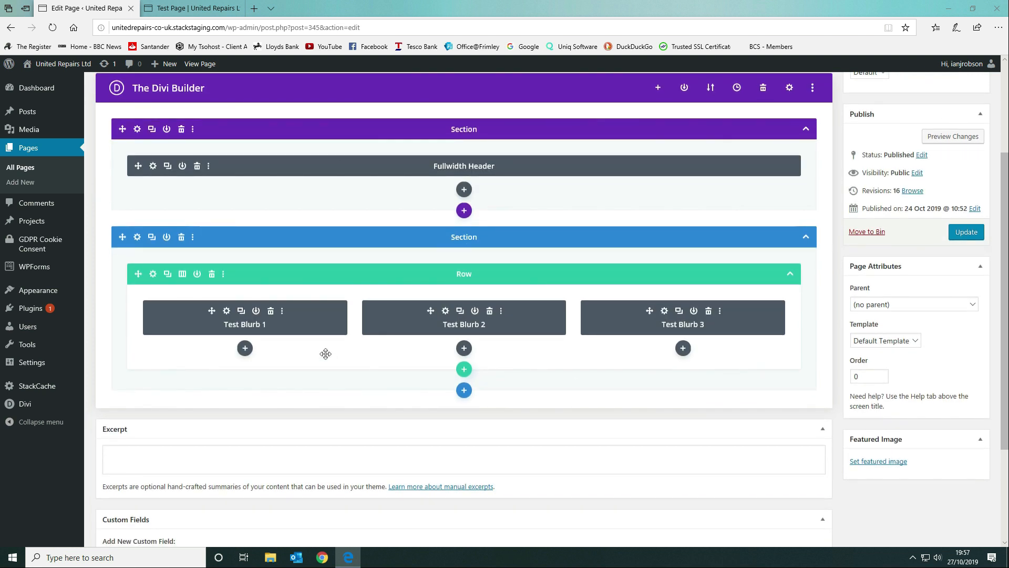
mouse_move(154, 274)
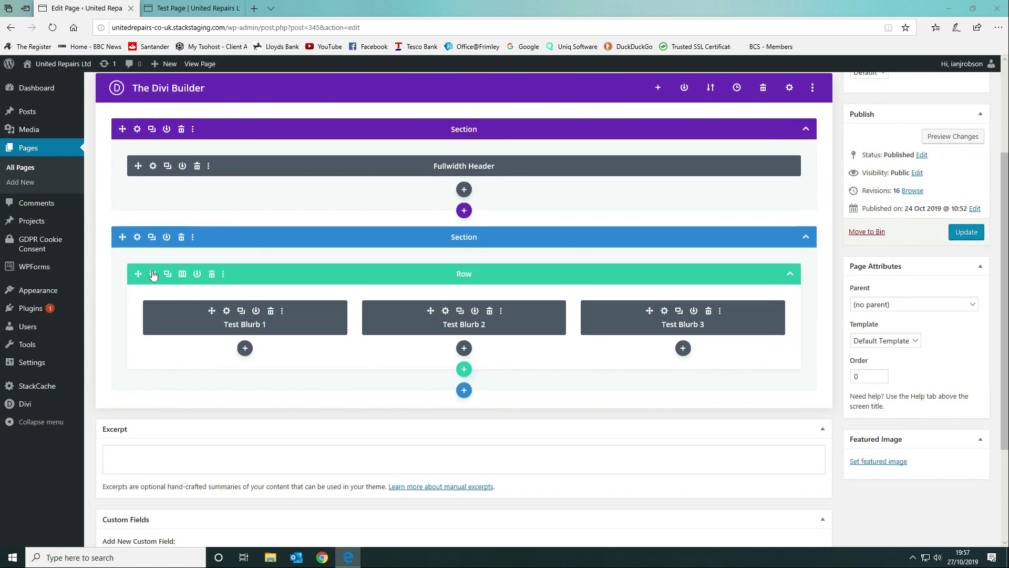
mouse_move(568, 256)
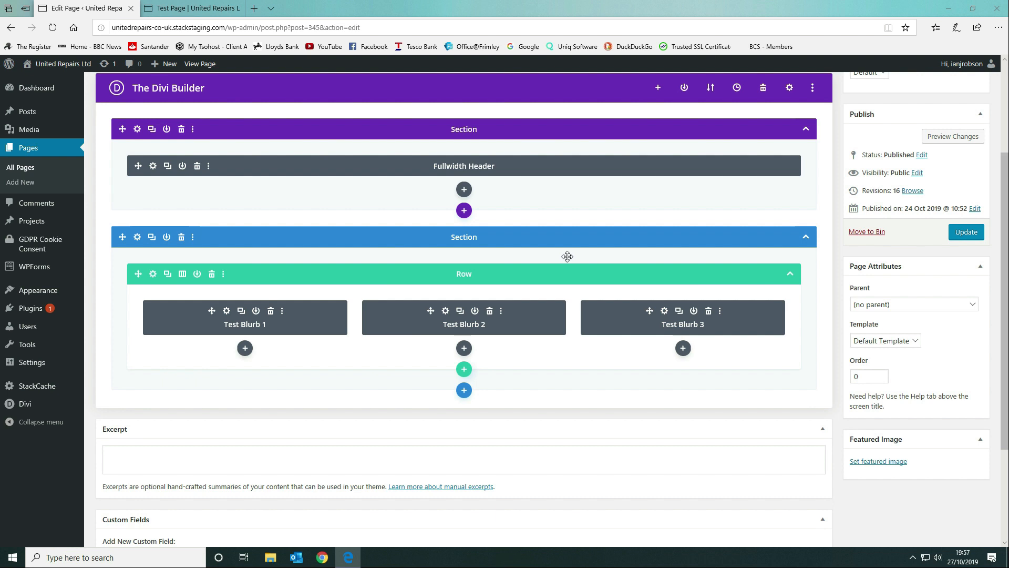
mouse_move(307, 278)
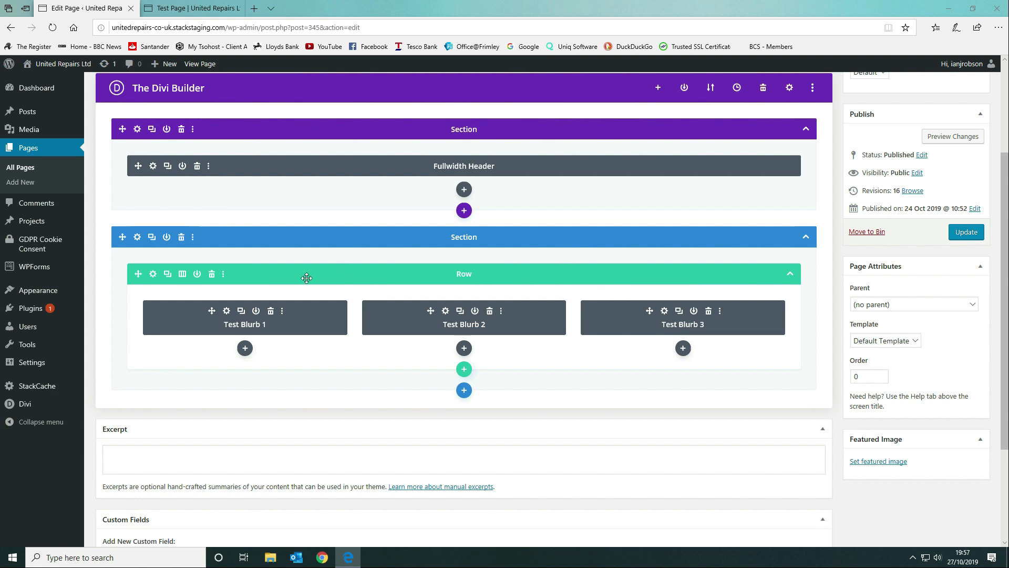
mouse_move(151, 273)
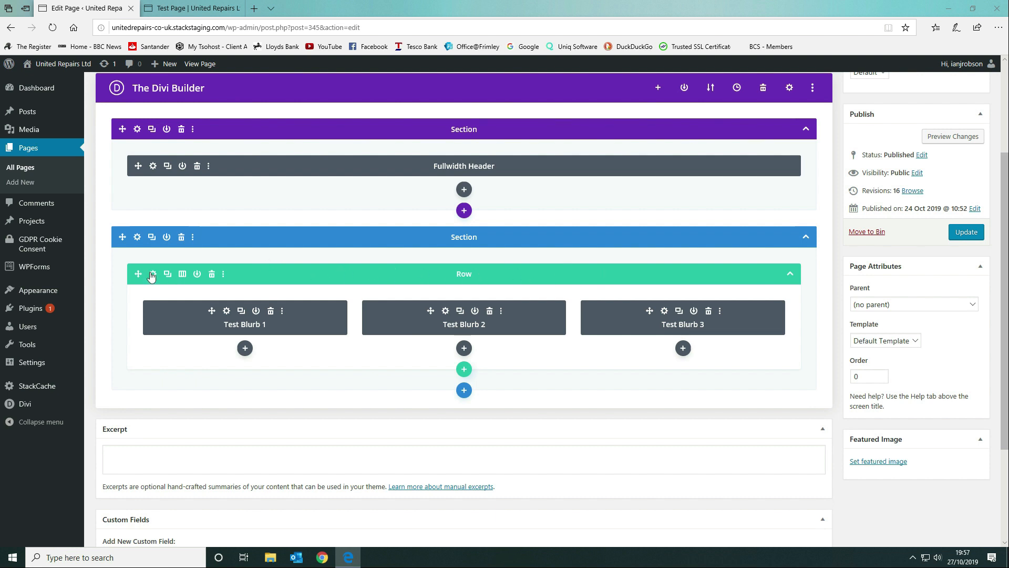
click(153, 273)
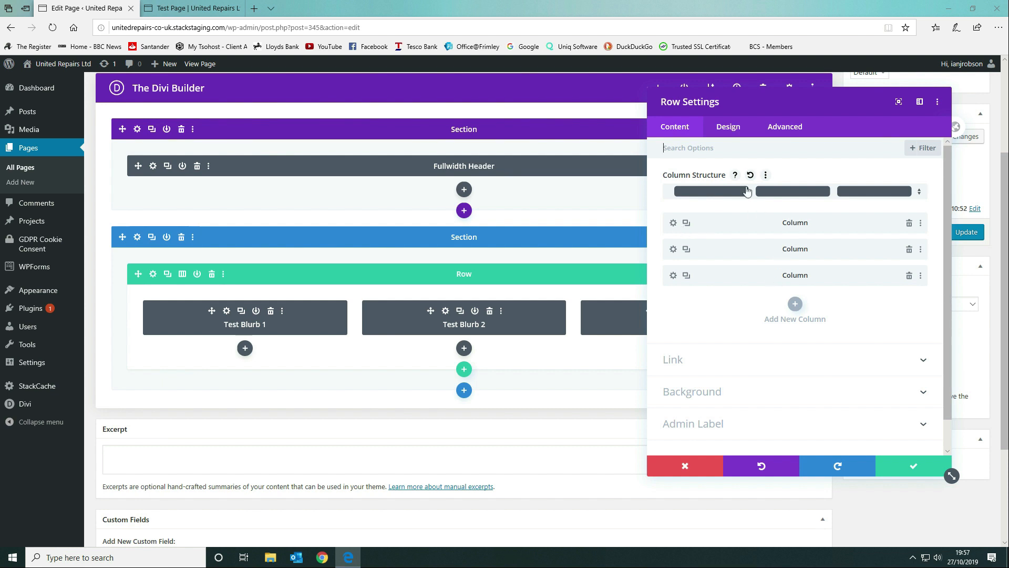
Toggle Equalize Column Heights under the row's Design > Sizing and save the page update
click(728, 126)
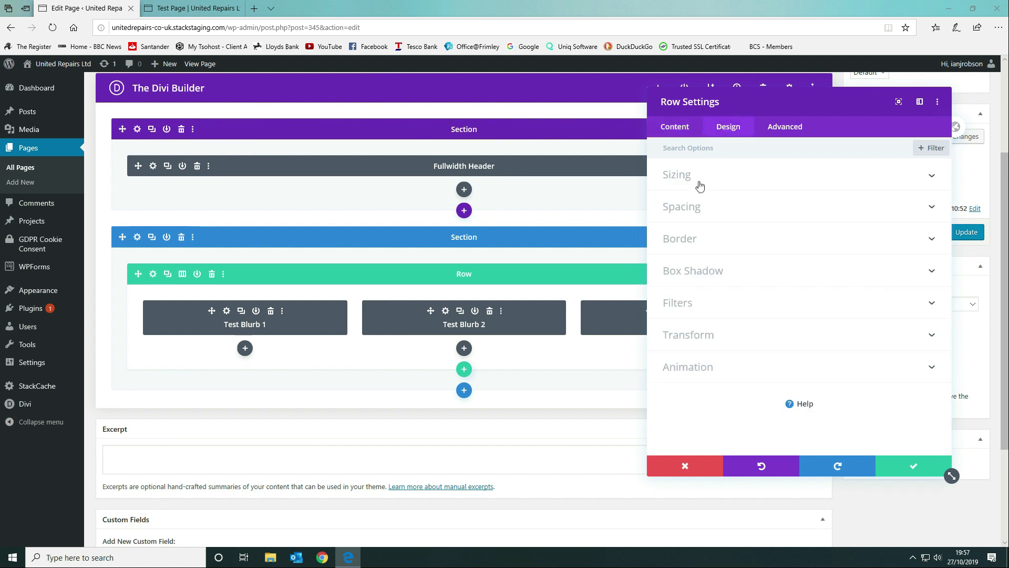
click(676, 175)
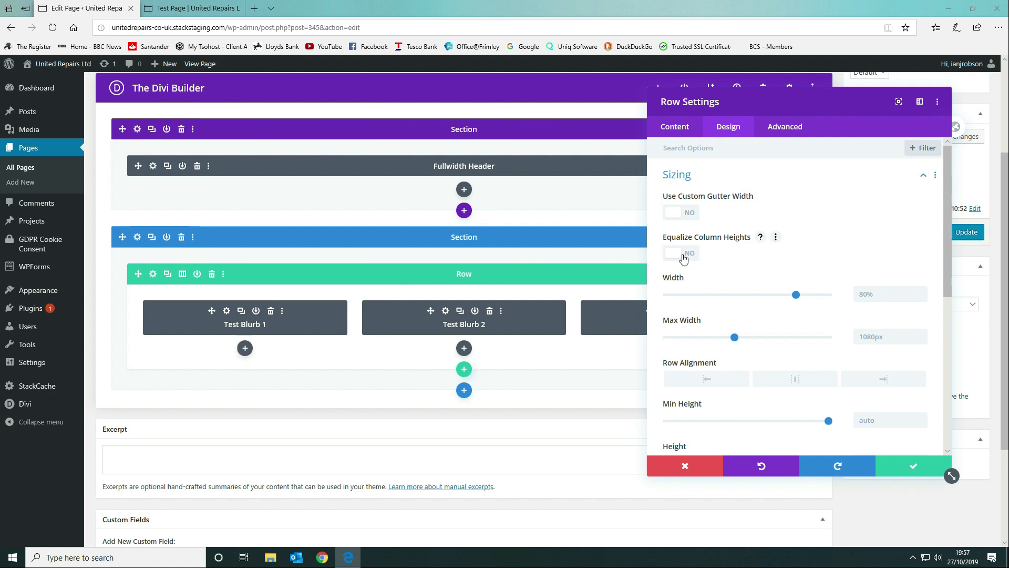
click(680, 253)
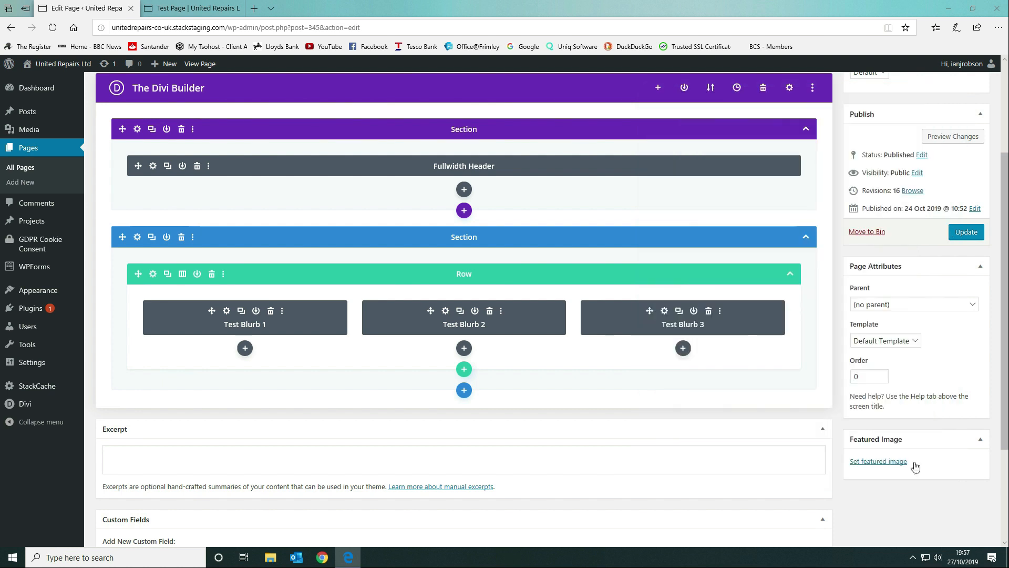
click(965, 232)
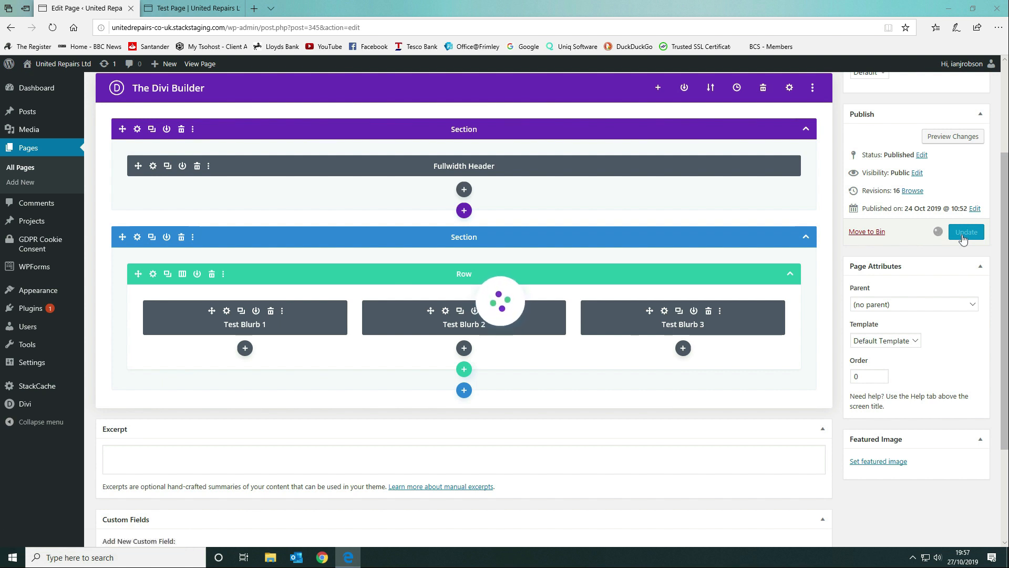
click(965, 232)
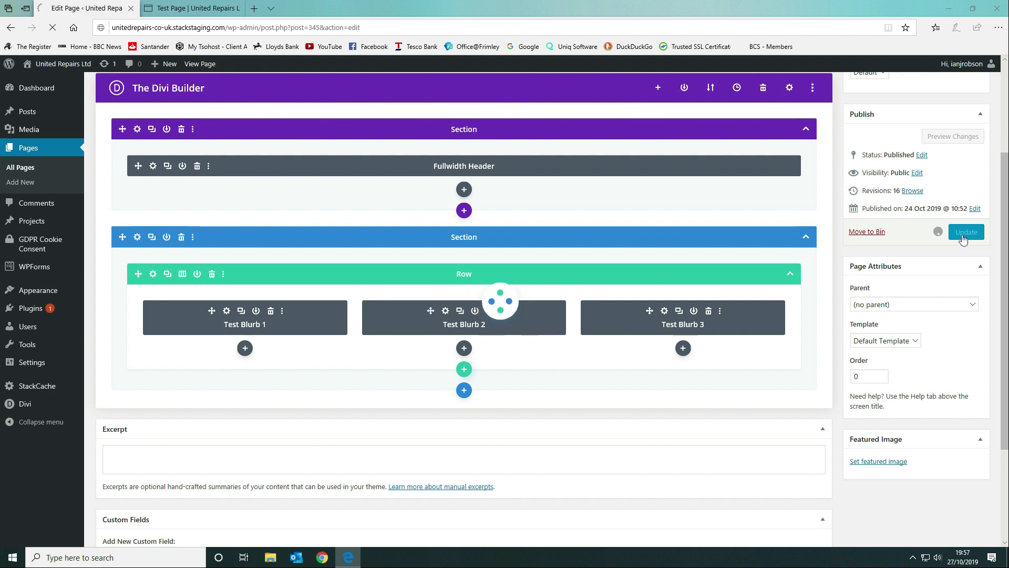
click(965, 231)
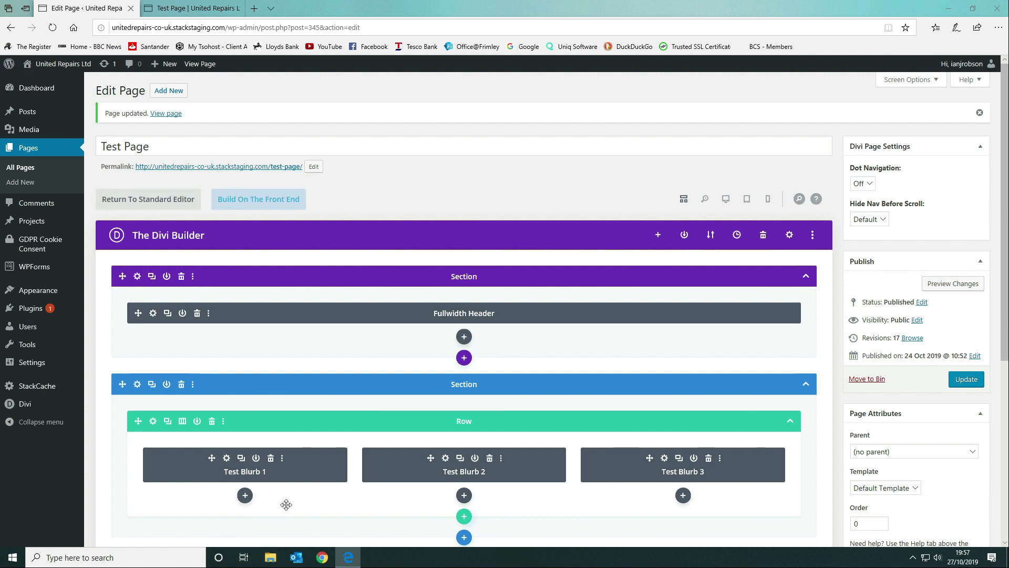
mouse_move(299, 487)
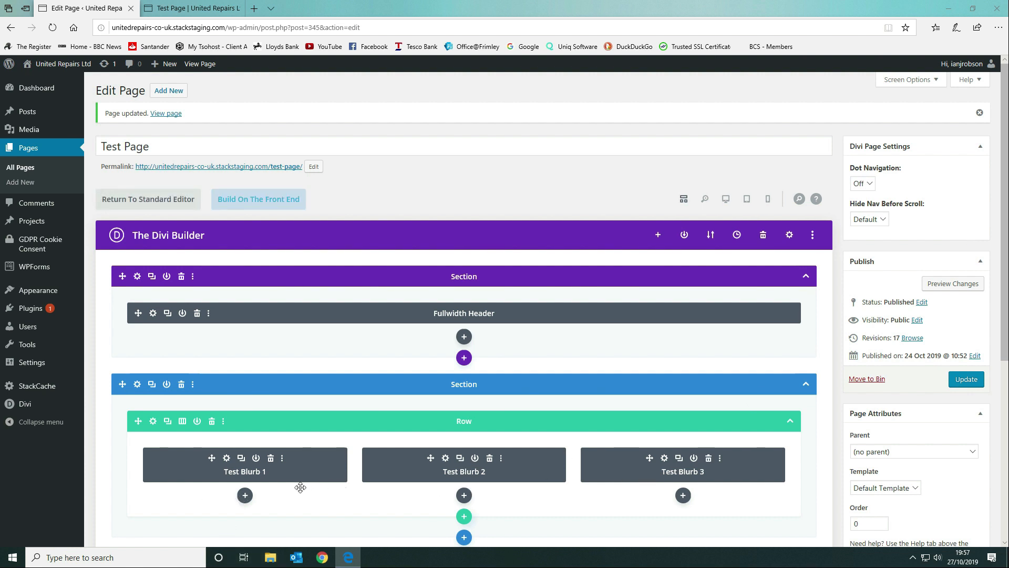
mouse_move(209, 463)
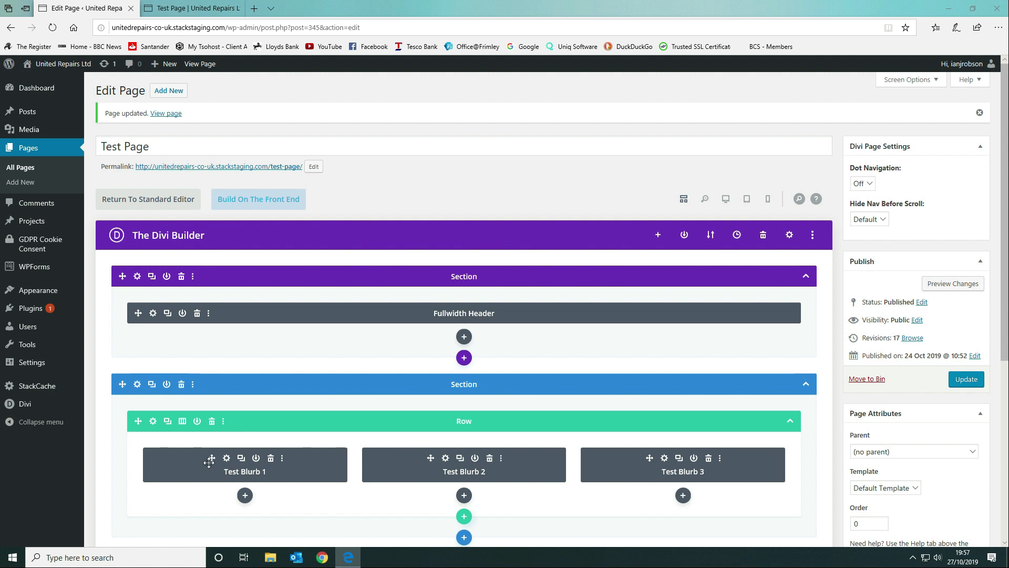
mouse_move(210, 458)
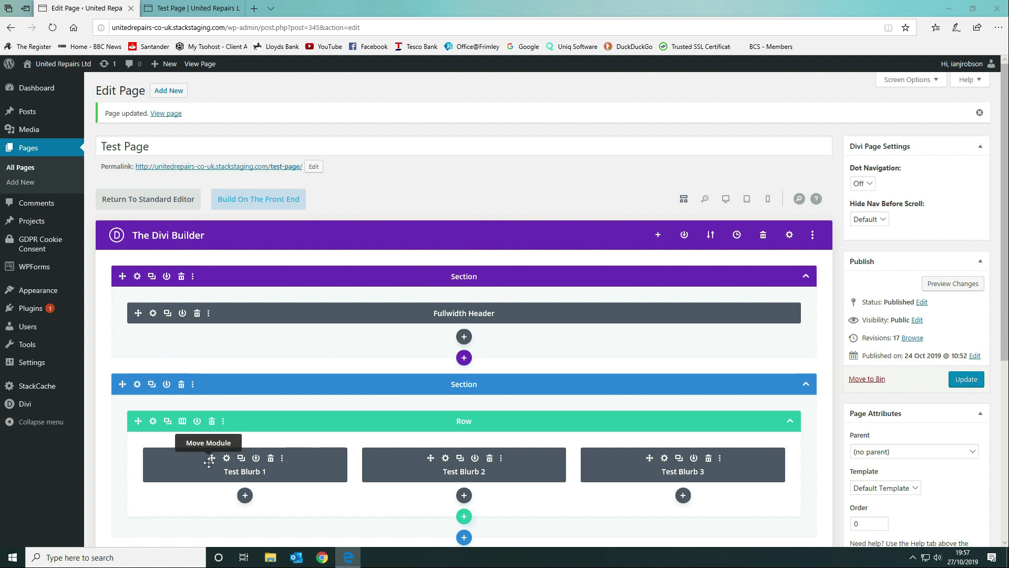
mouse_move(255, 458)
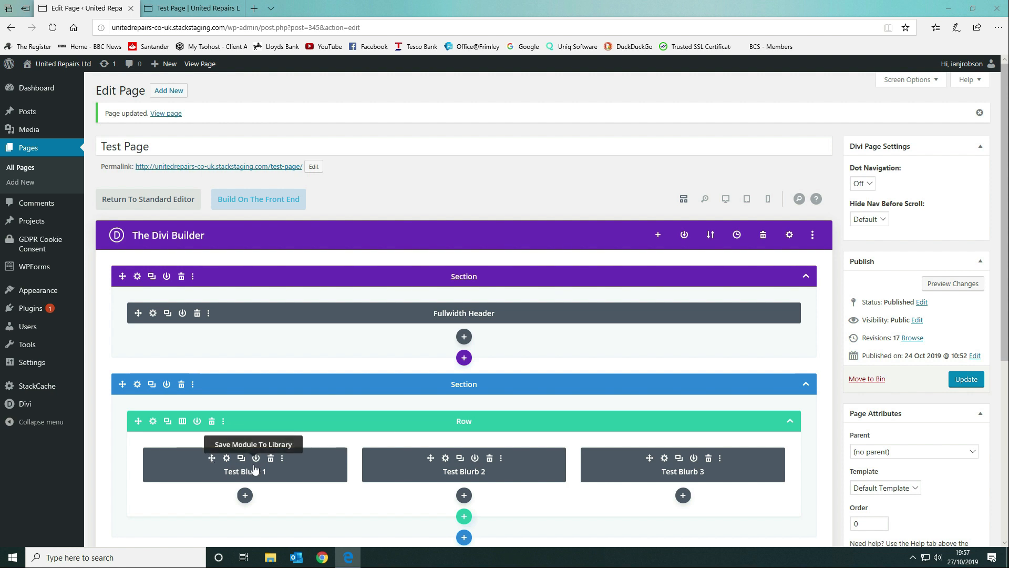
mouse_move(519, 455)
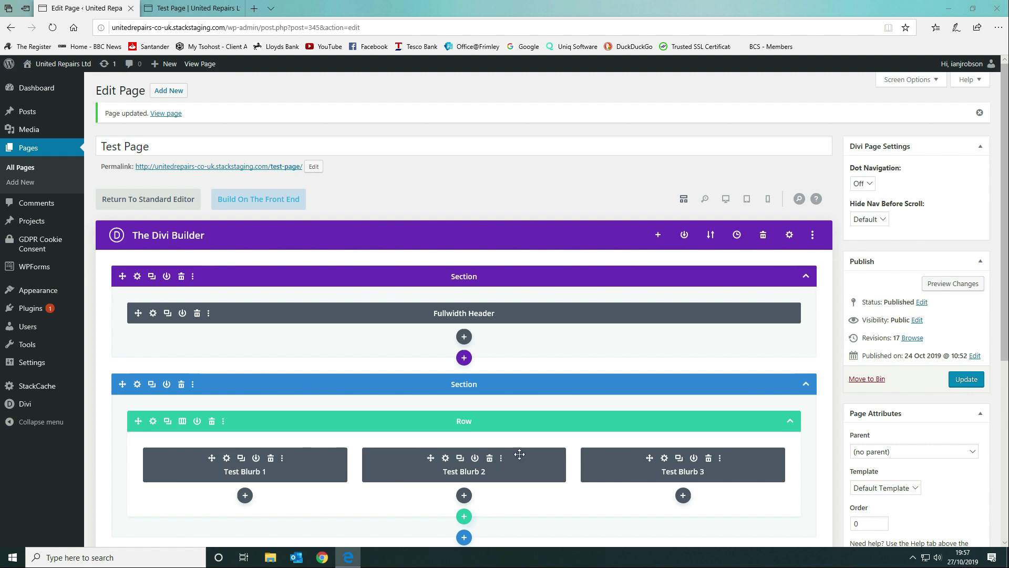
Switch to the live Test Page tab to view the updated blurbs
click(193, 8)
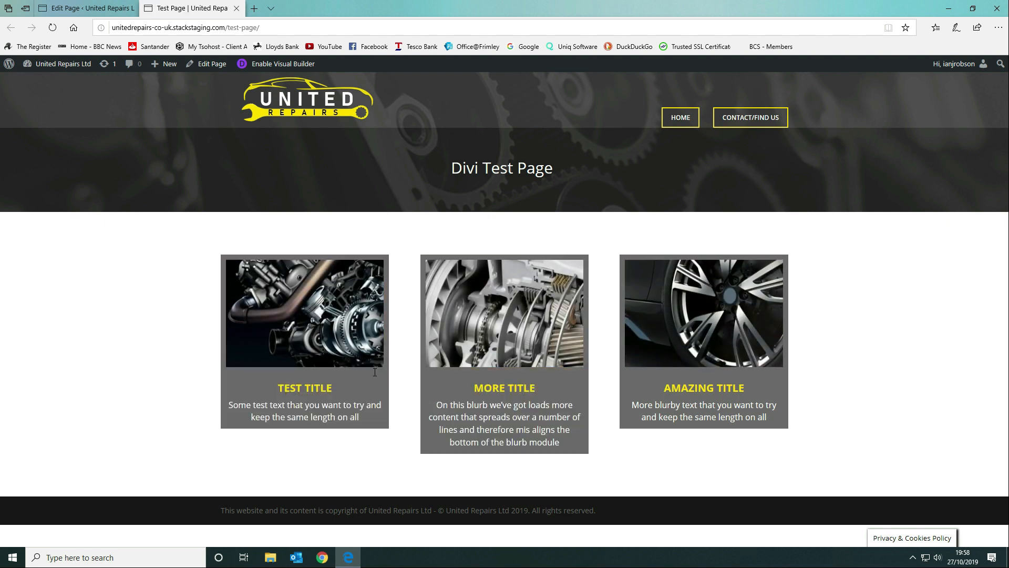
mouse_move(844, 243)
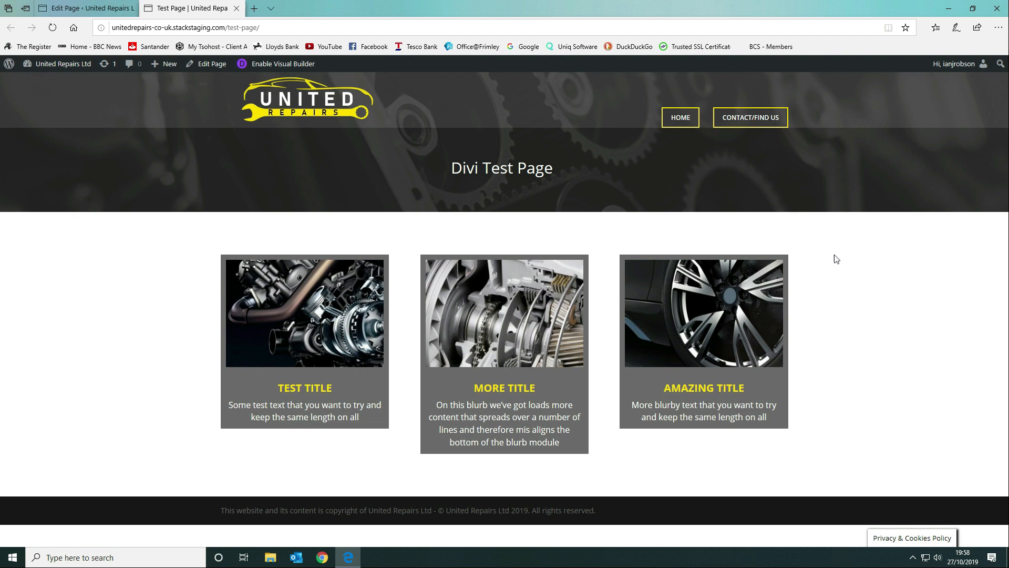
mouse_move(431, 465)
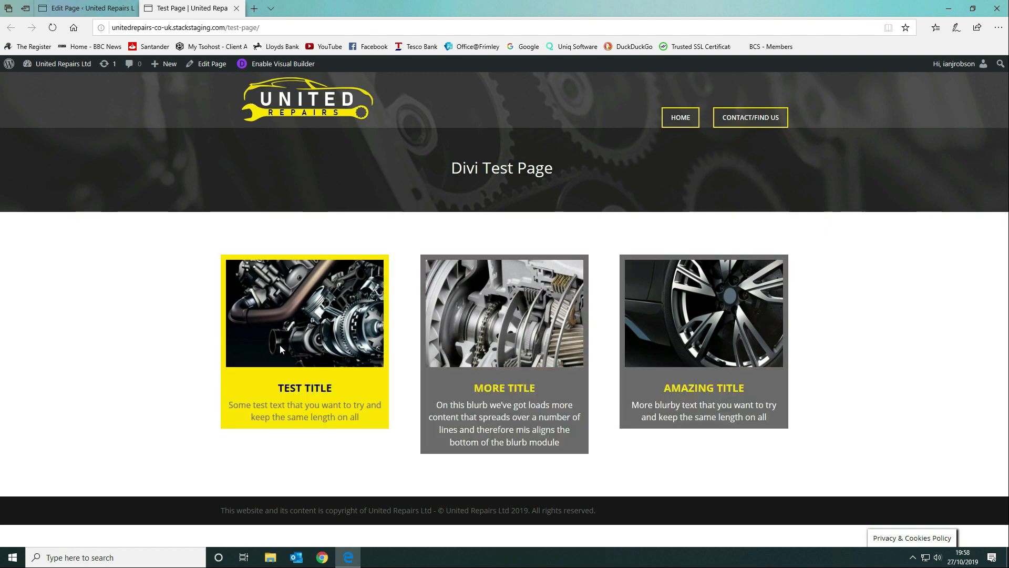
Return to the Edit Page tab after seeing the middle blurb still taller live
click(85, 7)
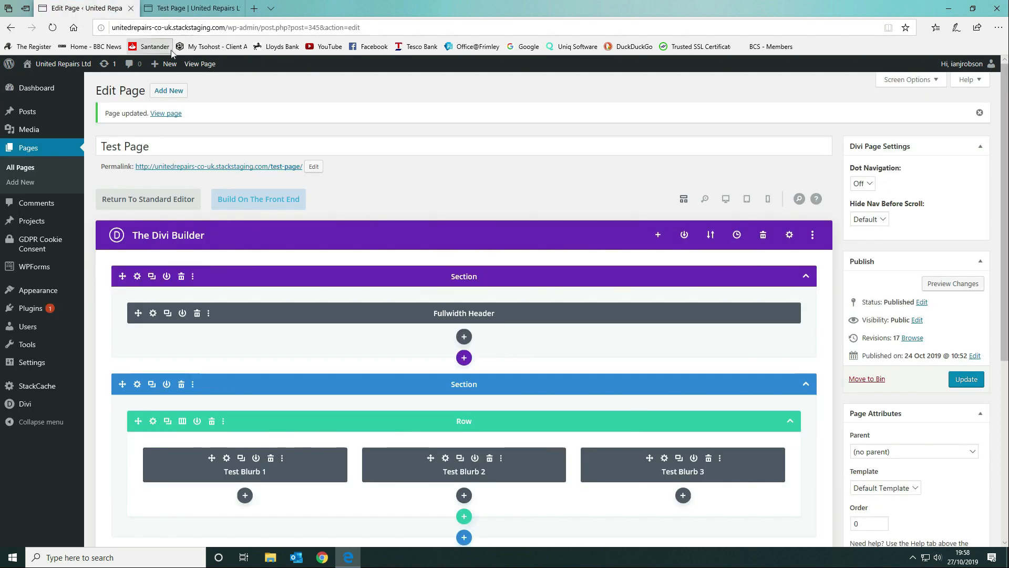
Give the first blurb the CSS class test-page-blurb-height and copy the class name
scroll(down, 3)
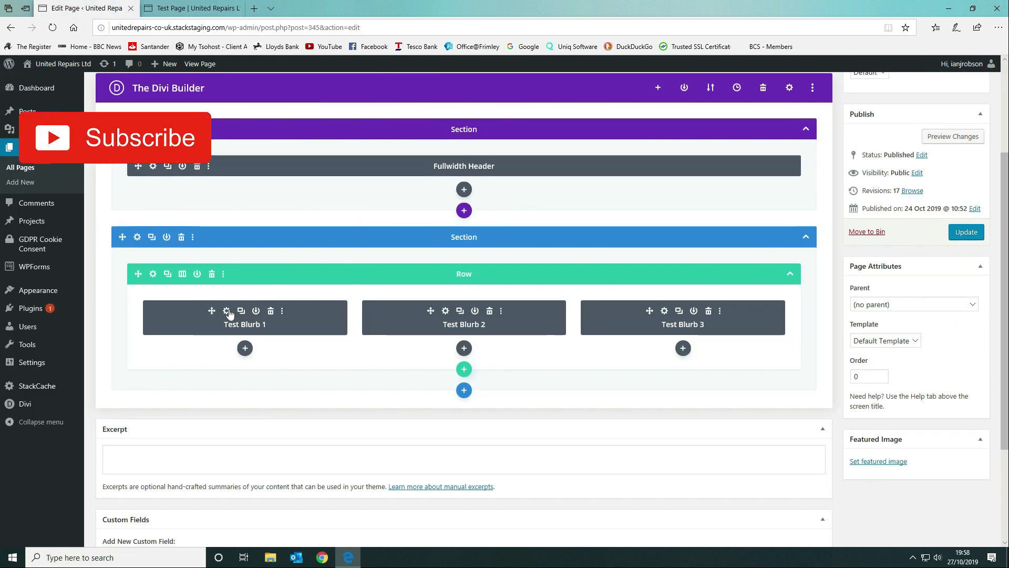
click(227, 311)
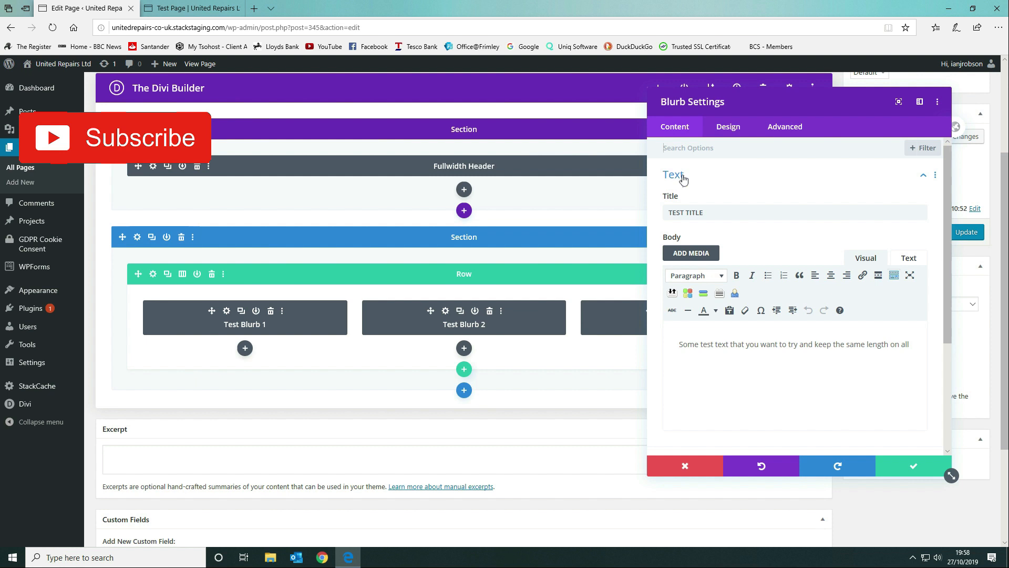
click(784, 126)
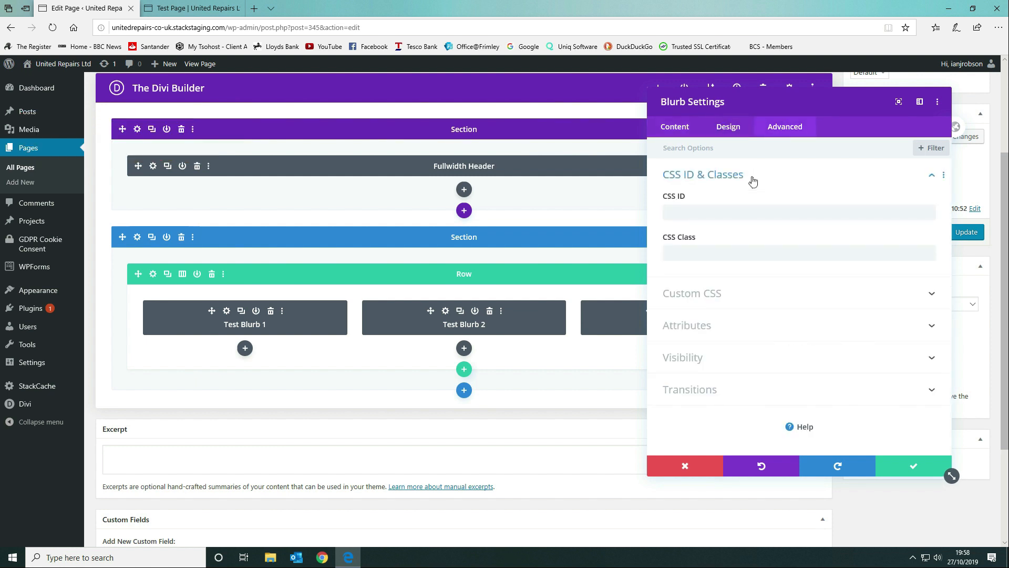
click(797, 252)
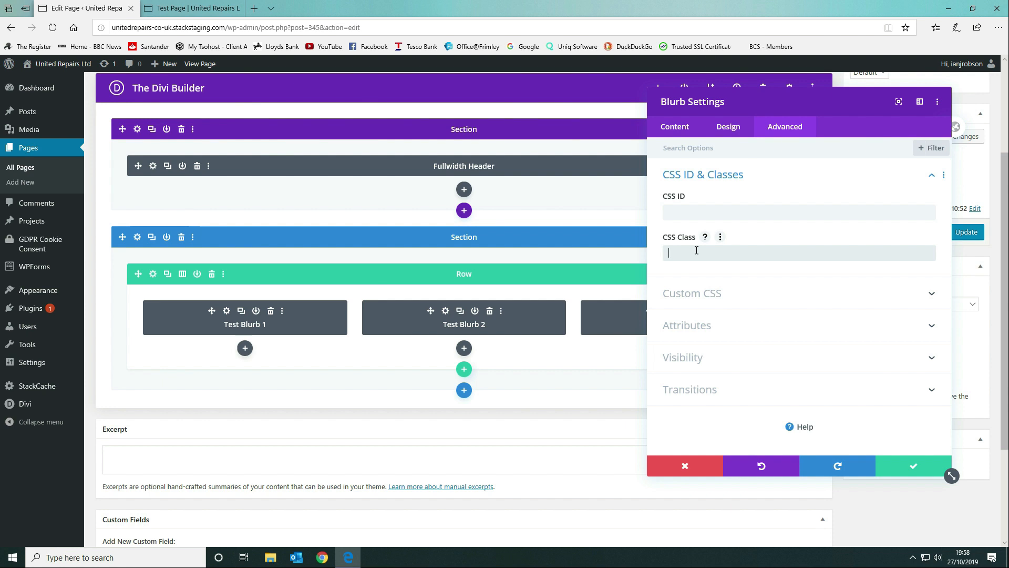
text(test-page)
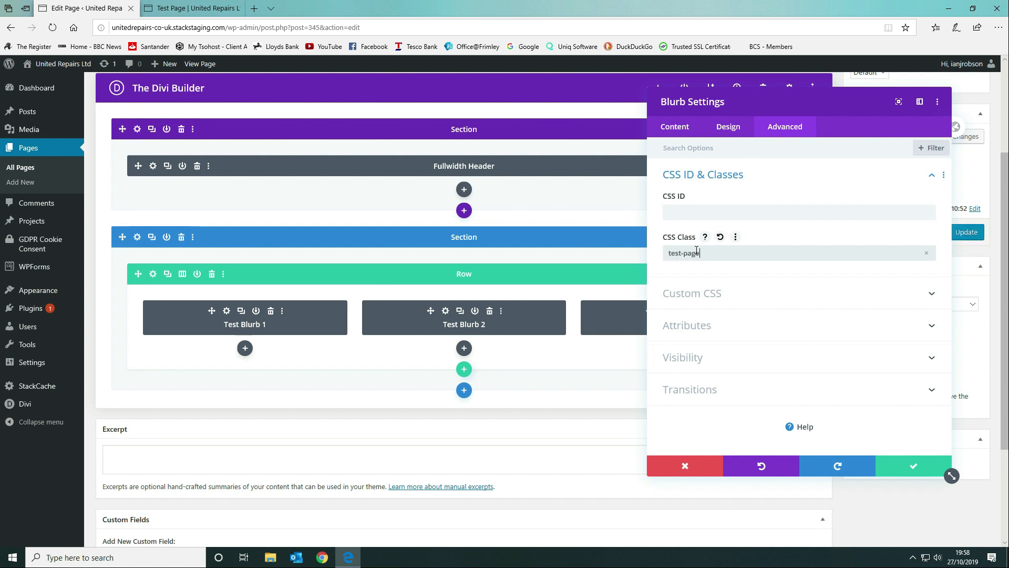
text(-blurb)
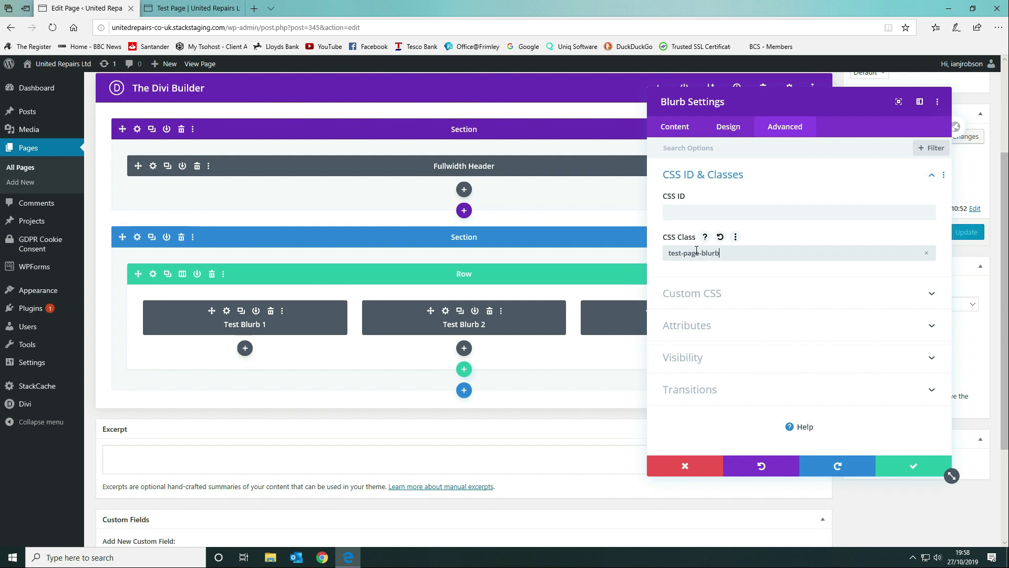
text(-height)
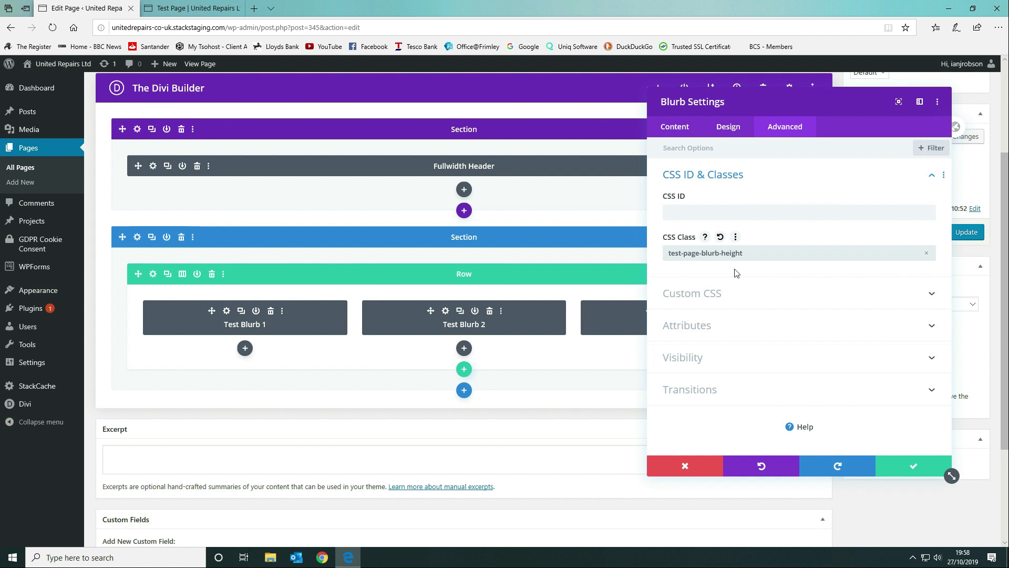
right_click(705, 253)
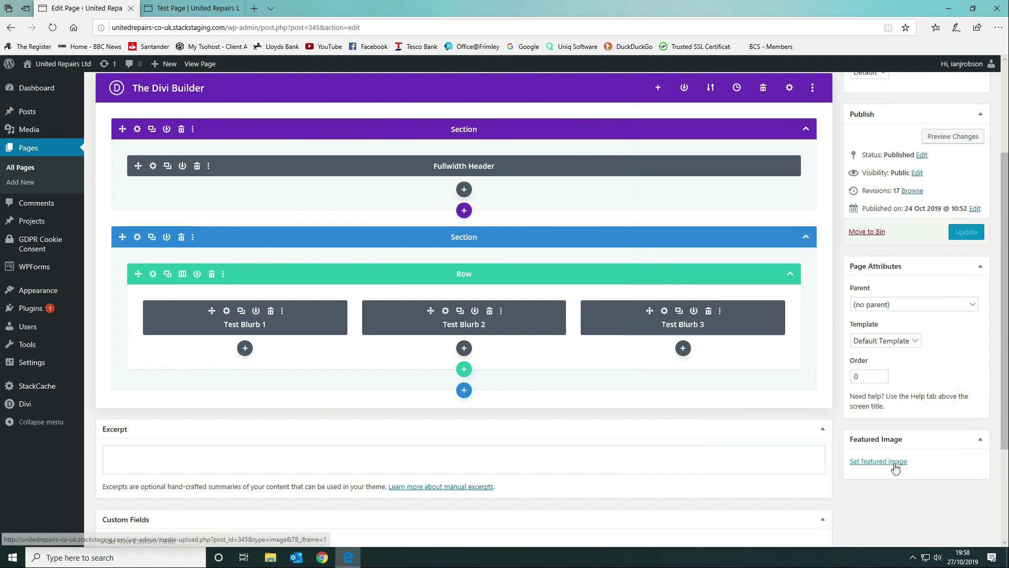
Paste test-page-blurb-height as the CSS class of the second and third blurbs and save them
click(664, 312)
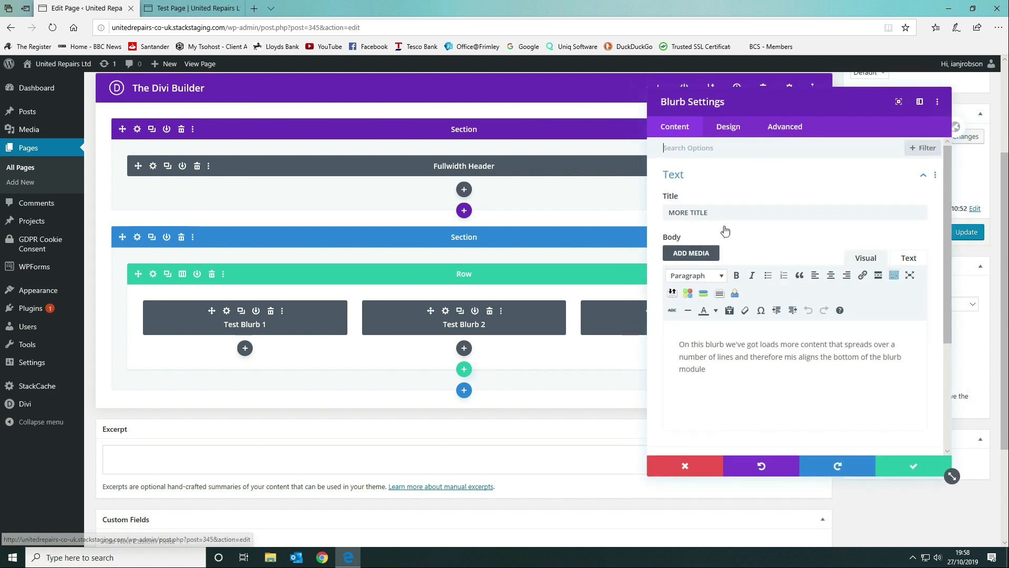
click(784, 127)
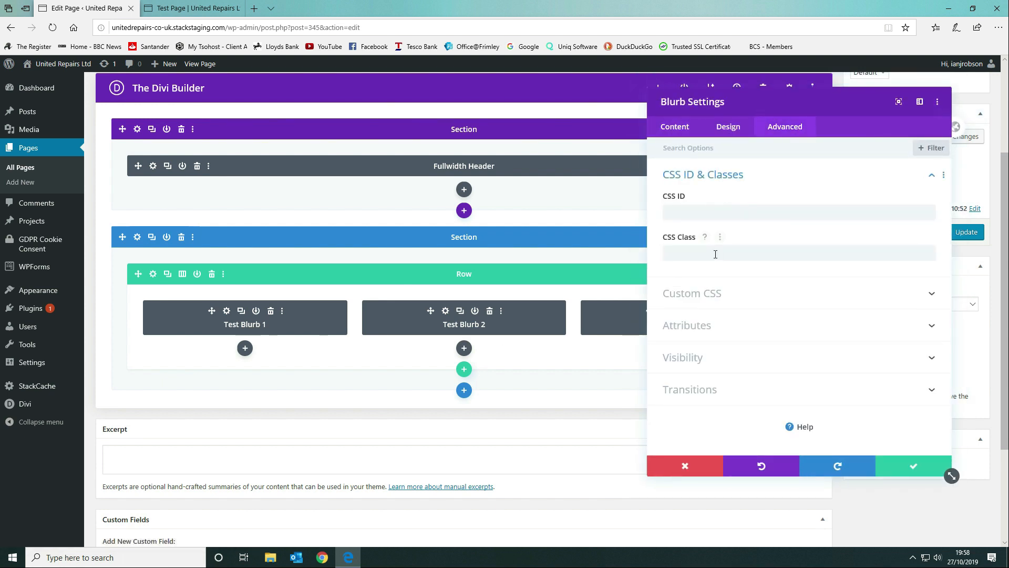
text(test-page-blurb-height)
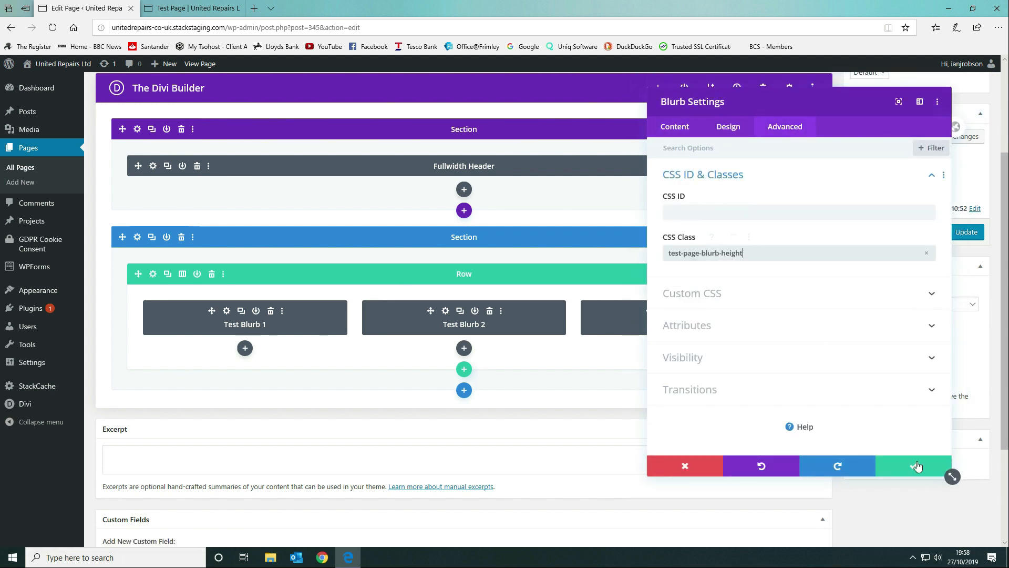
click(912, 466)
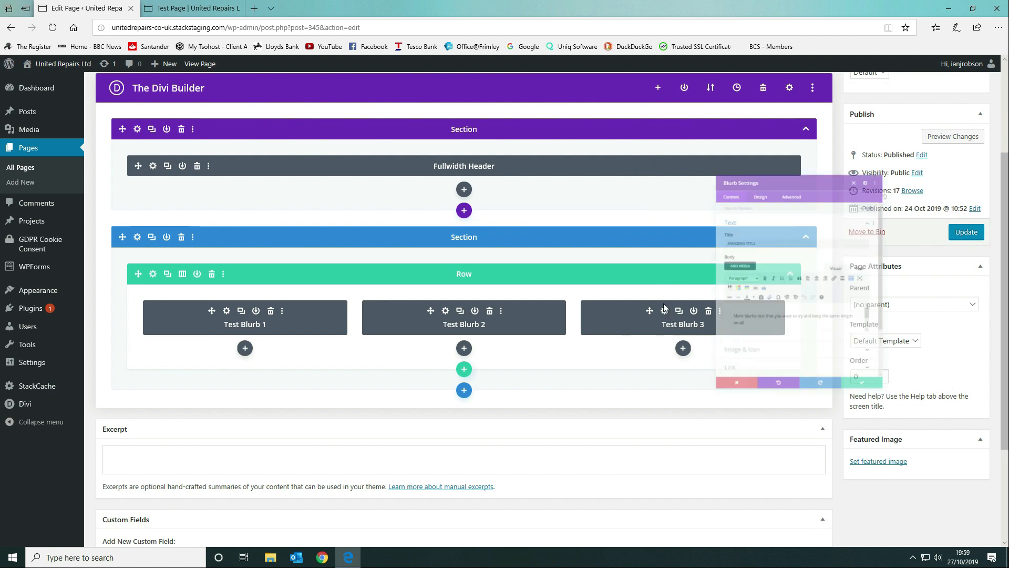
click(784, 126)
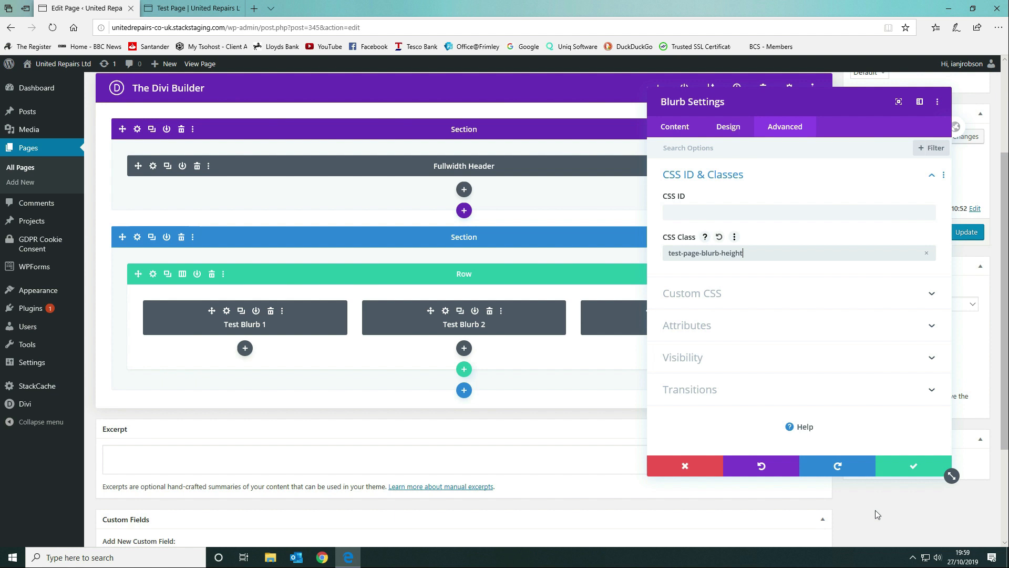
click(913, 466)
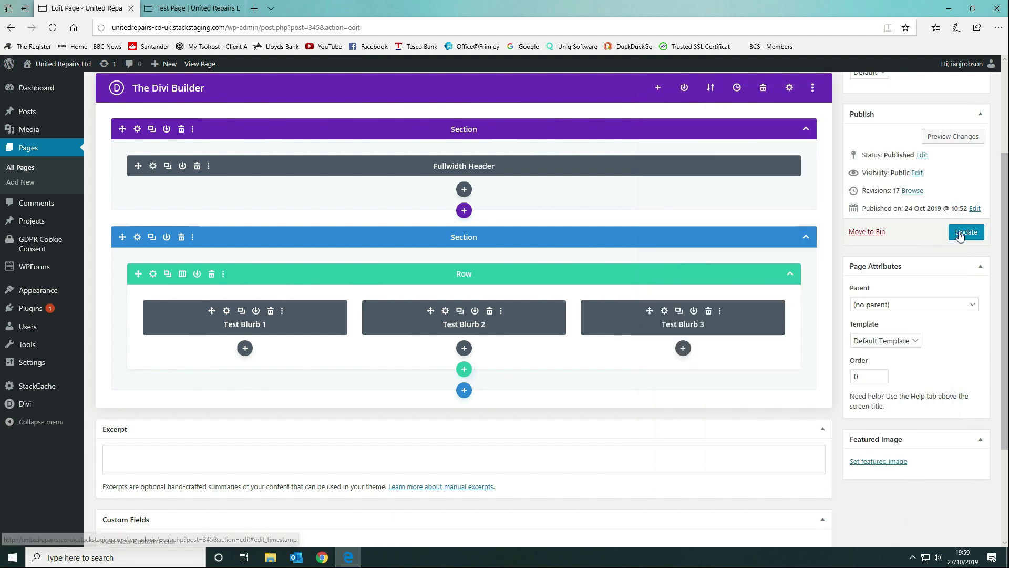
Update the page so it saves with the new blurb classes (revision 18)
click(965, 231)
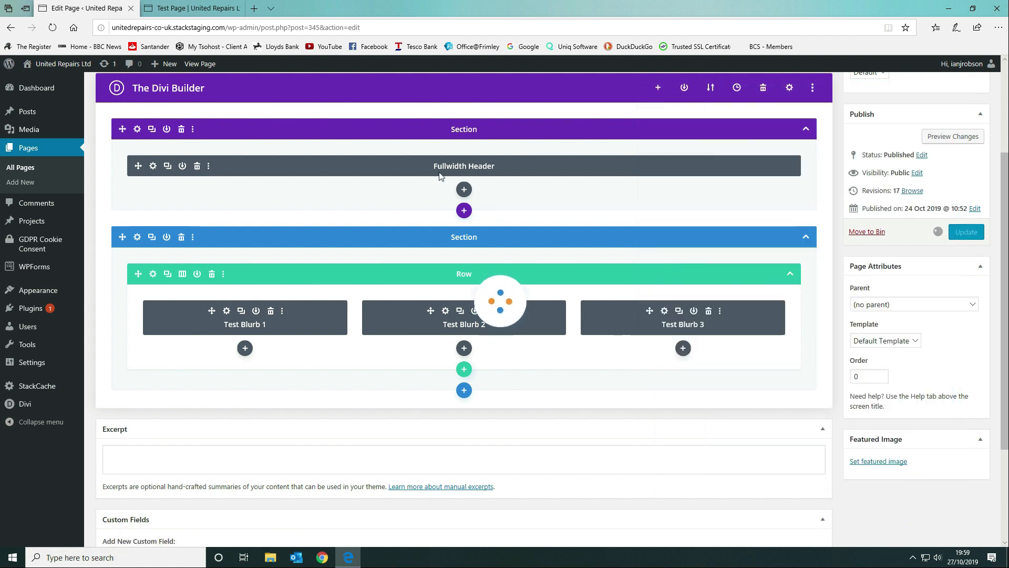
click(965, 231)
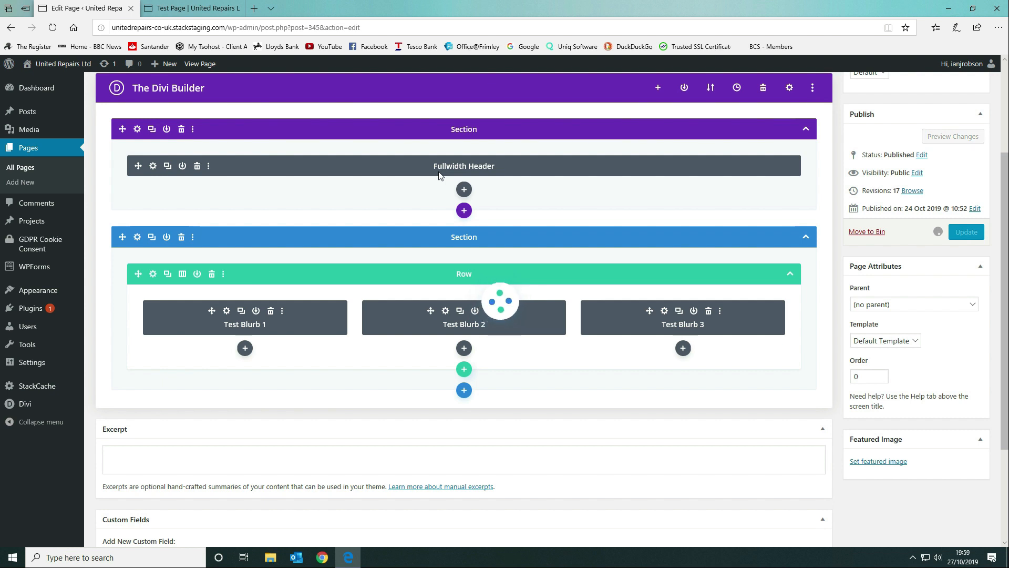
click(965, 231)
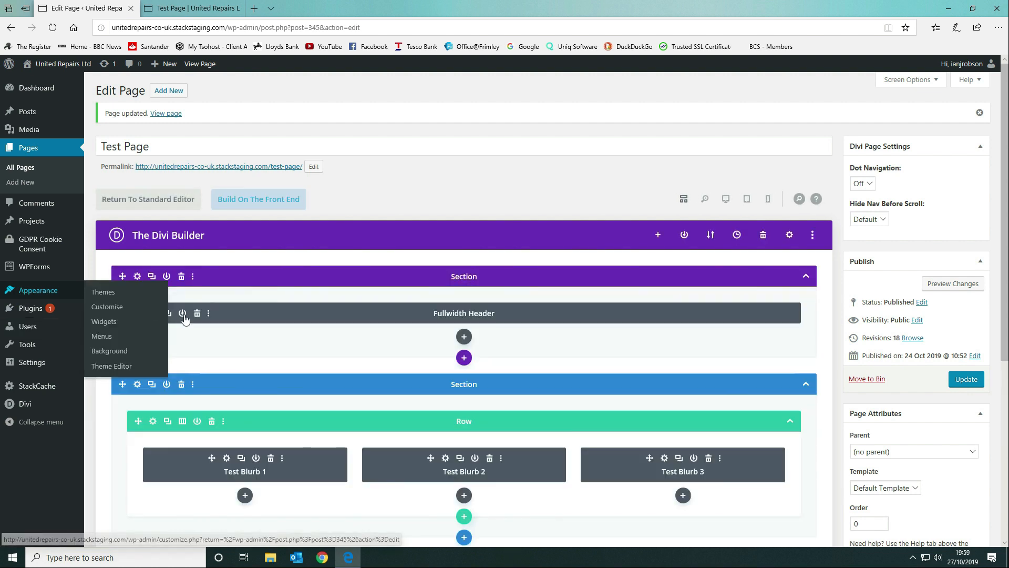
mouse_move(111, 366)
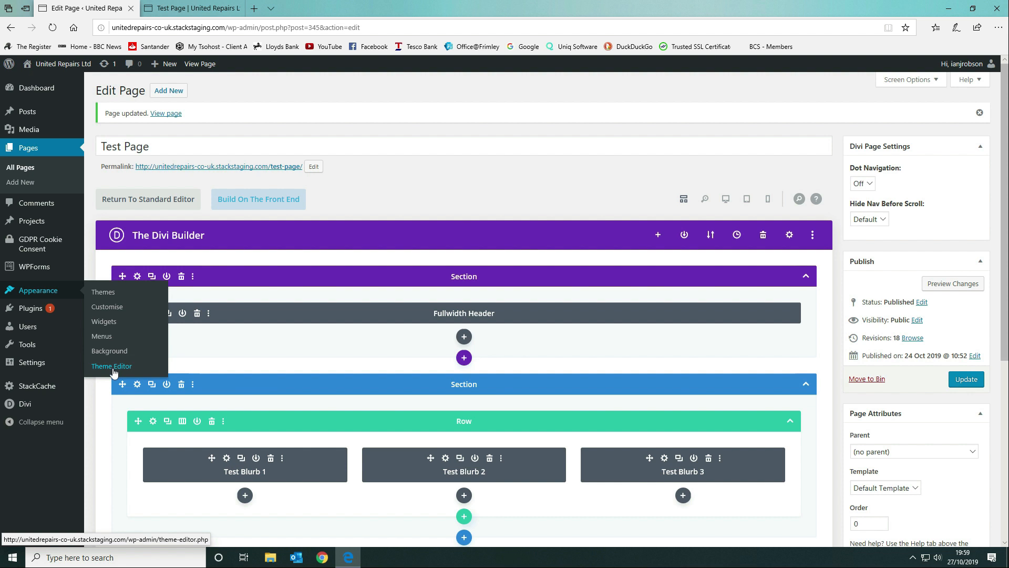
mouse_move(113, 369)
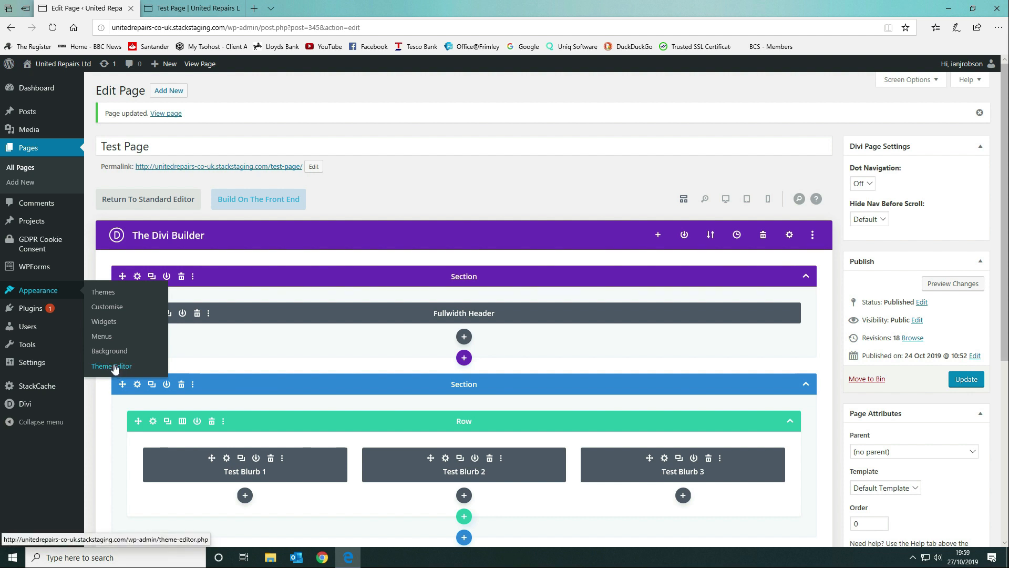
mouse_move(105, 395)
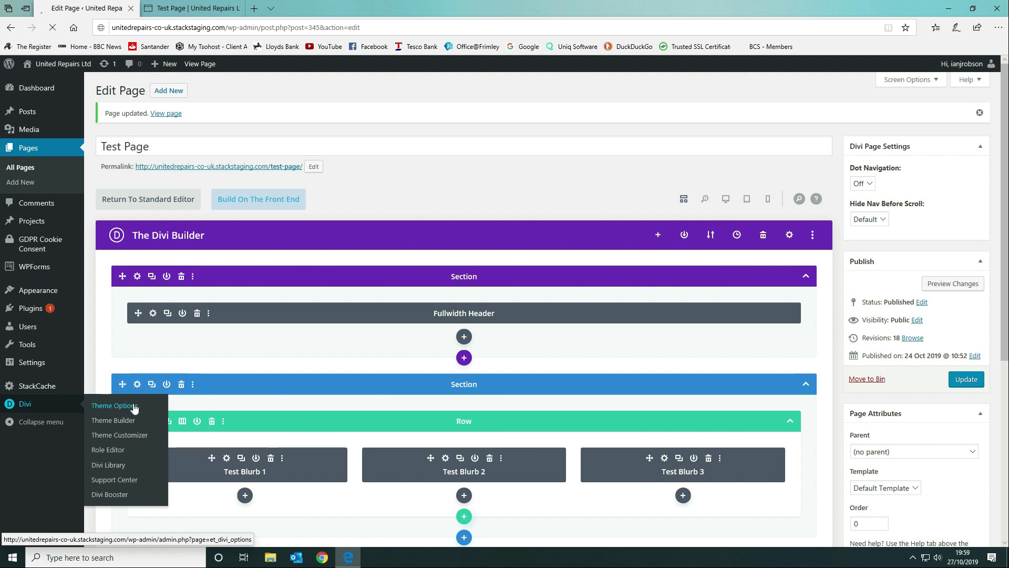
Check the empty Custom CSS box in Divi Theme Options, then go to Appearance > Theme Editor
click(114, 405)
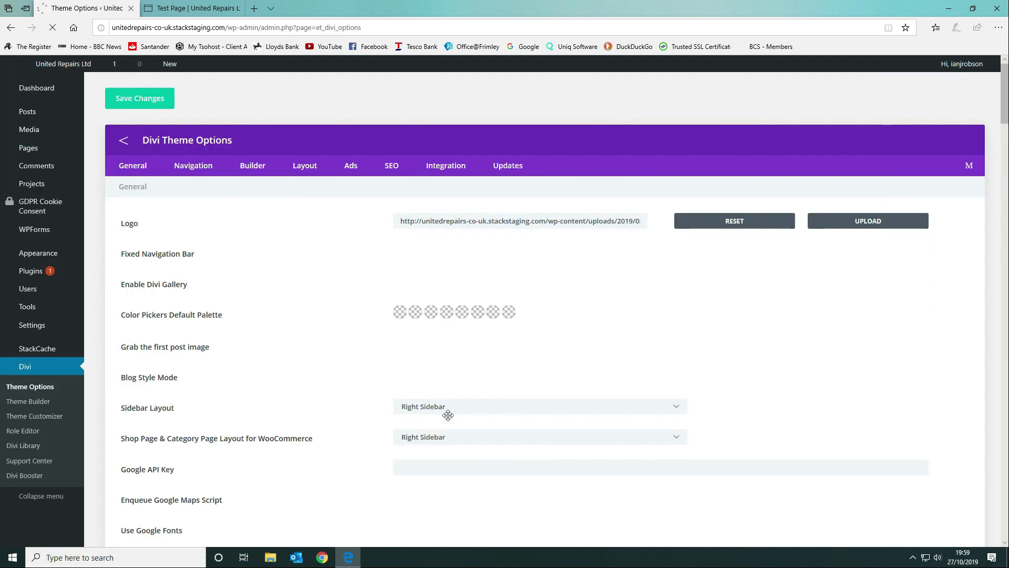
scroll(down, 3)
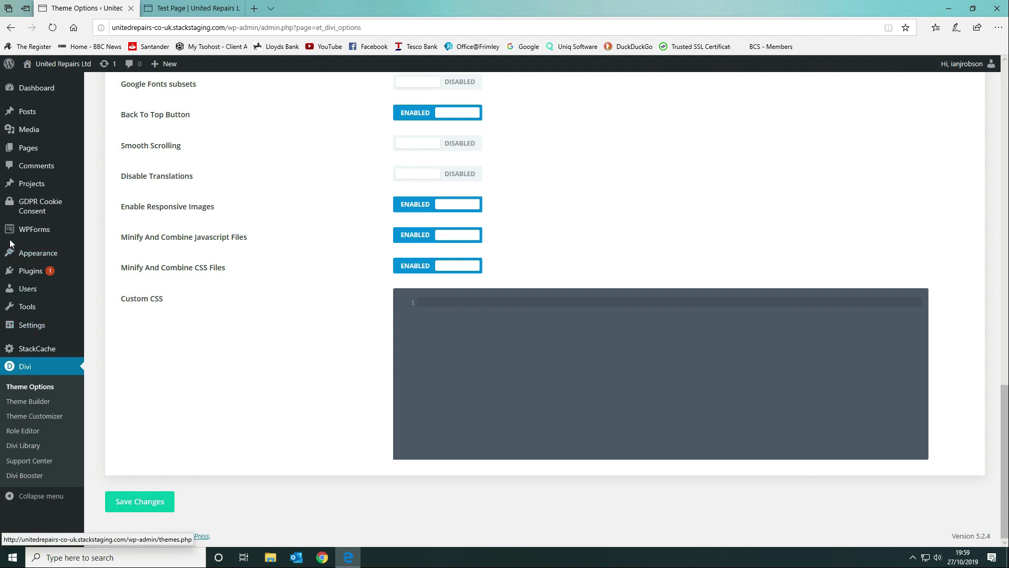
mouse_move(36, 252)
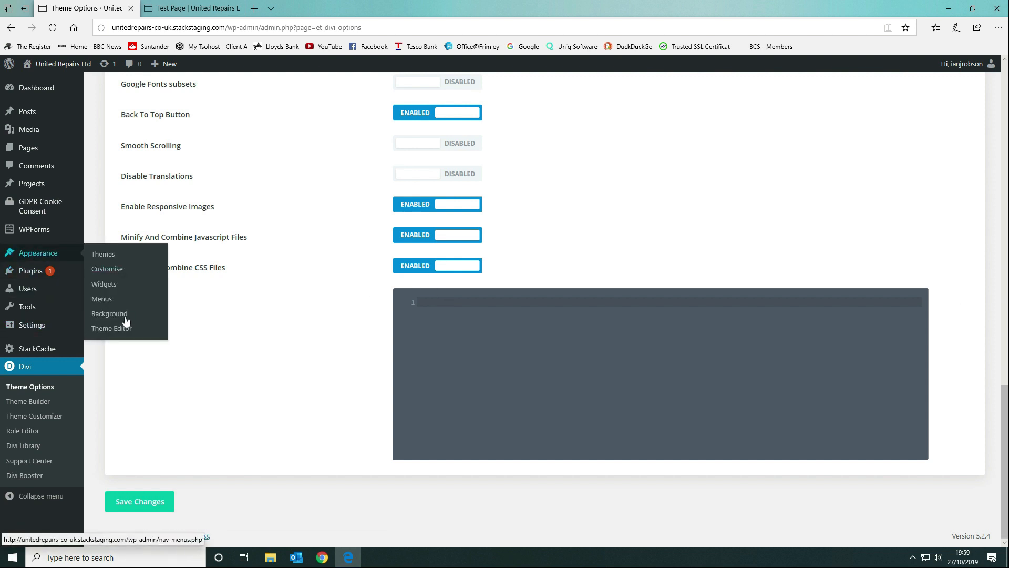
click(111, 328)
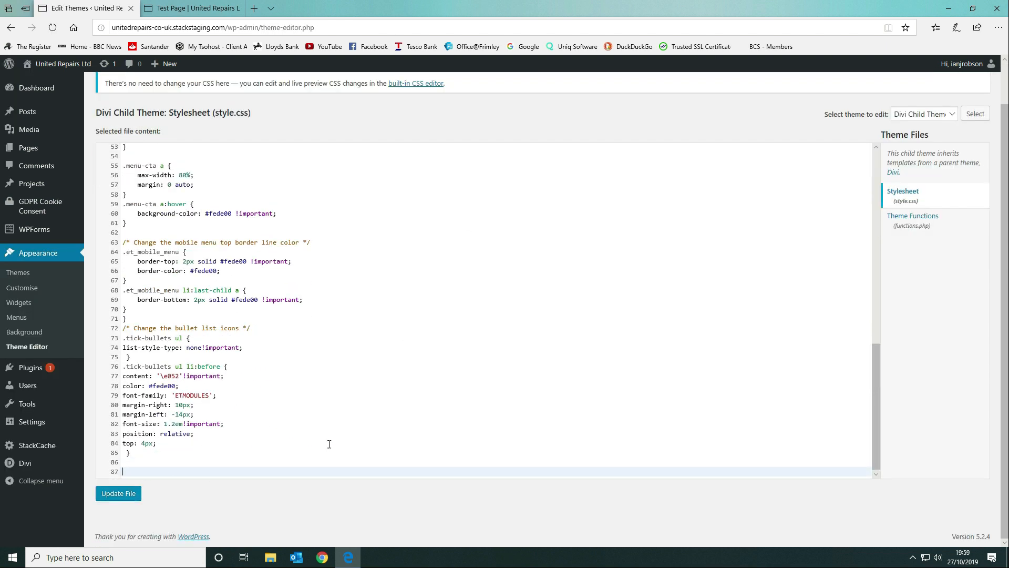
Add .test-page-blurb-height { min-height: 300px !important; } to the child stylesheet and update the file
text(.test-page-blurb-height)
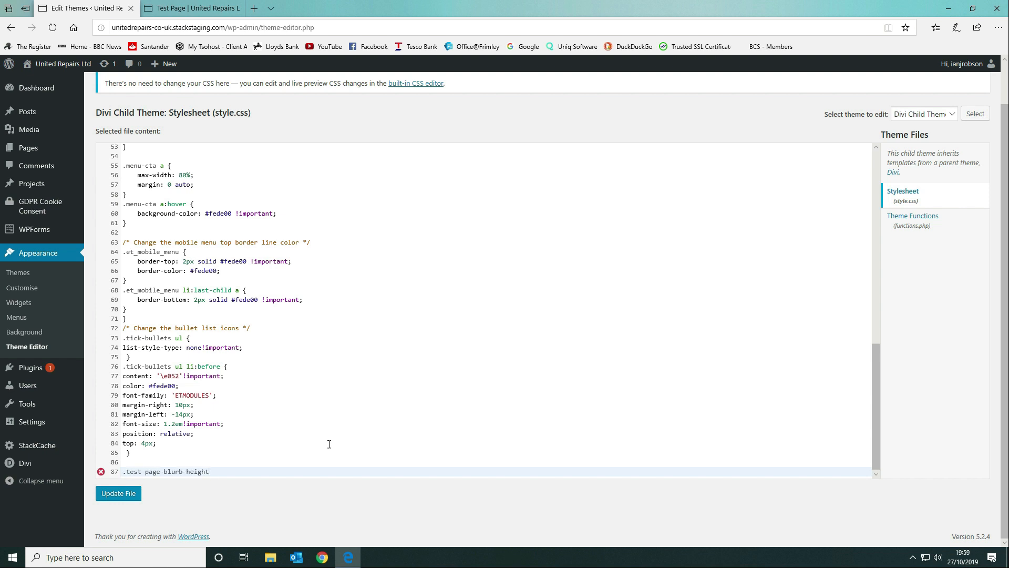
text({})
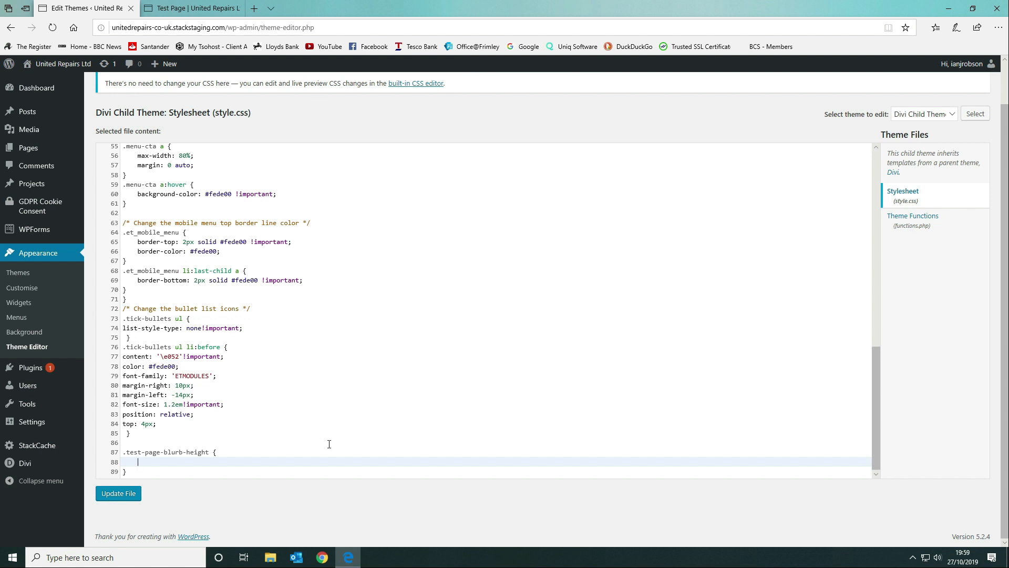
text(min-height:)
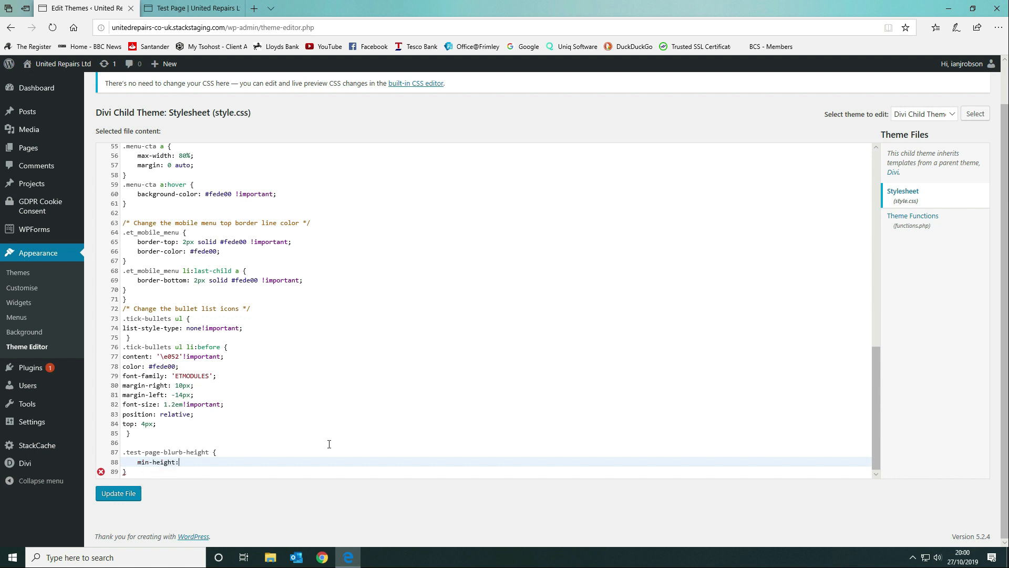
text(300p)
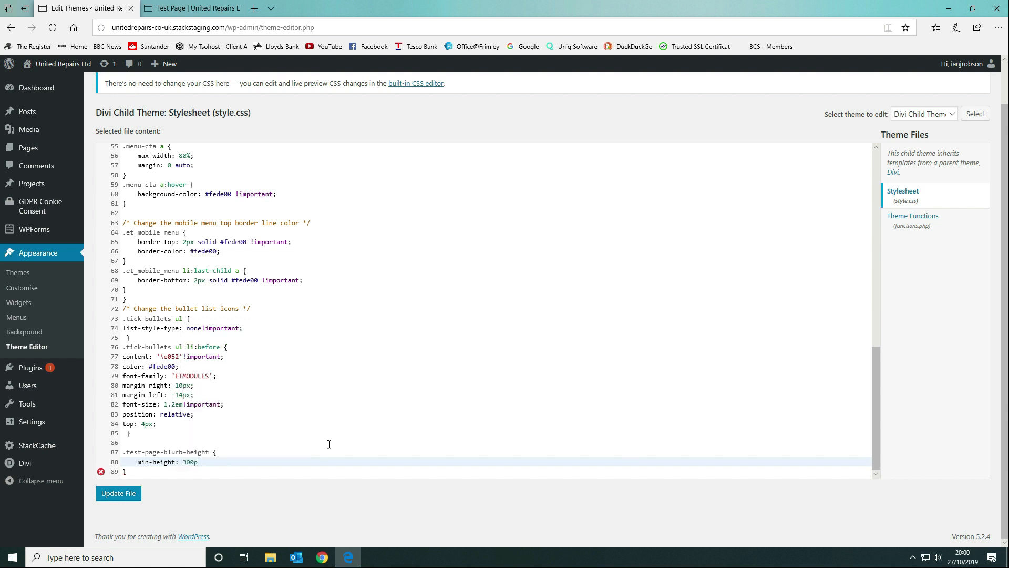
text(x)
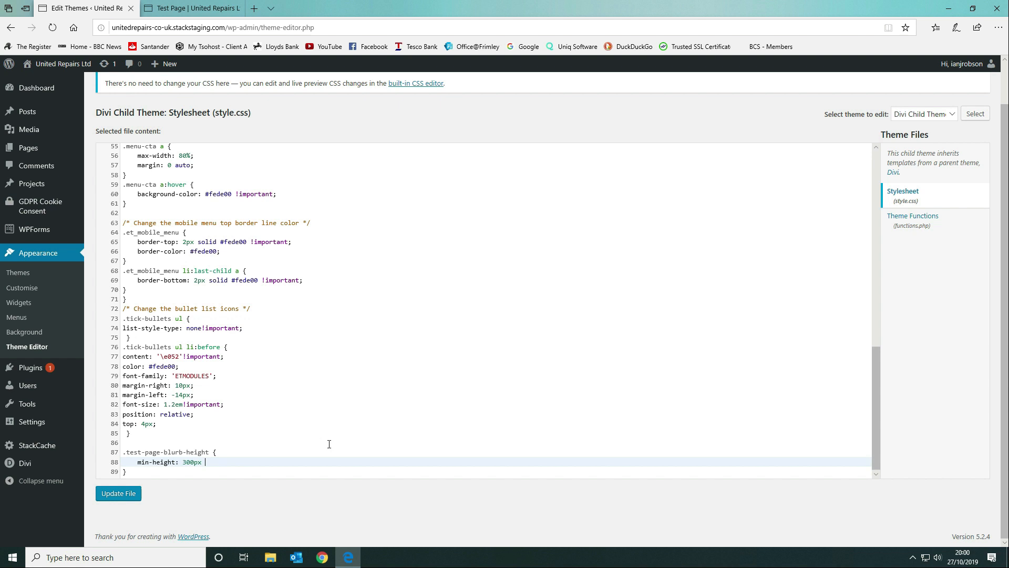
text(!important;)
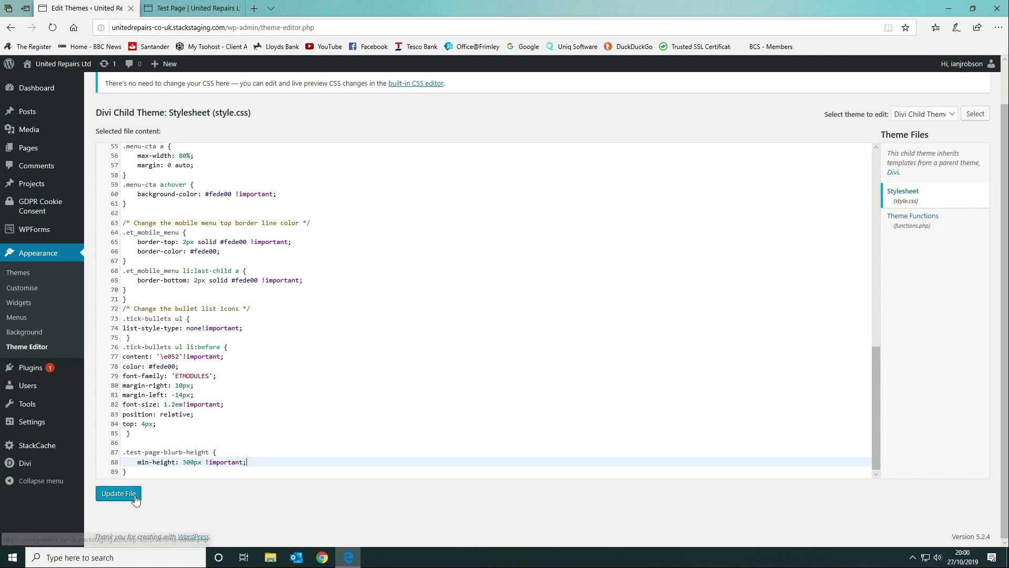
click(118, 493)
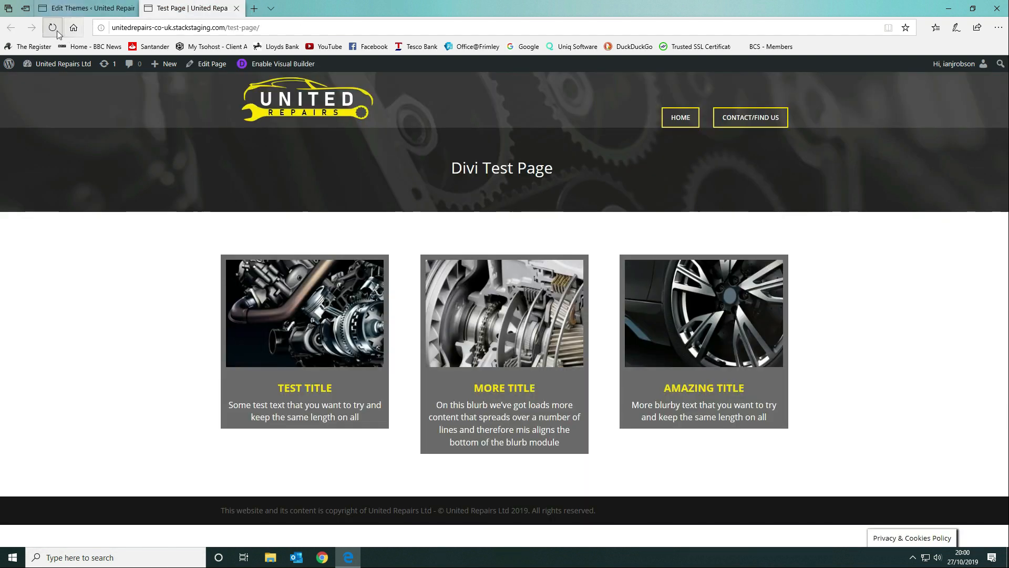
Save the child stylesheet's blurb rule with min-height 600px after checking the test page
click(52, 27)
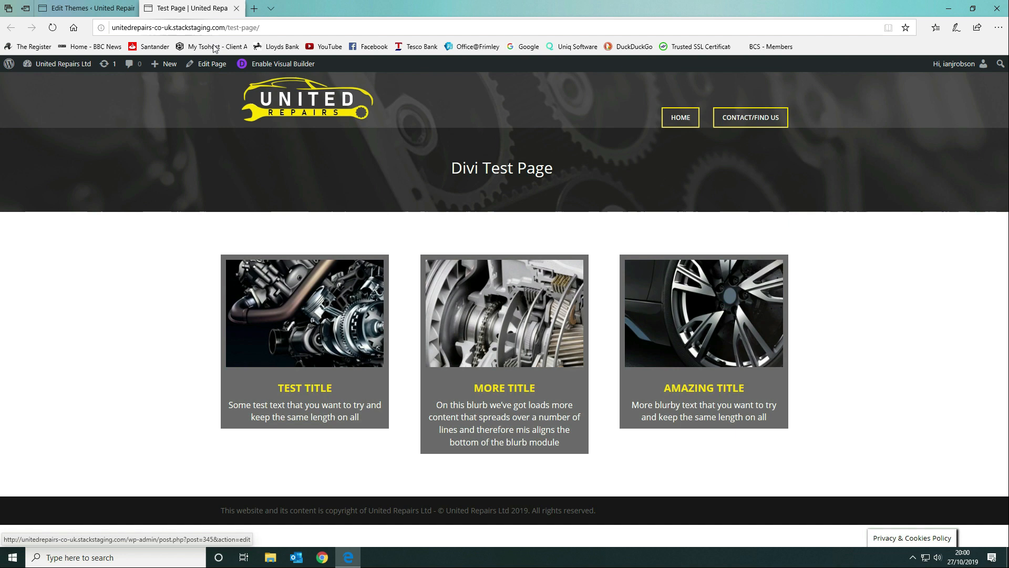
click(87, 8)
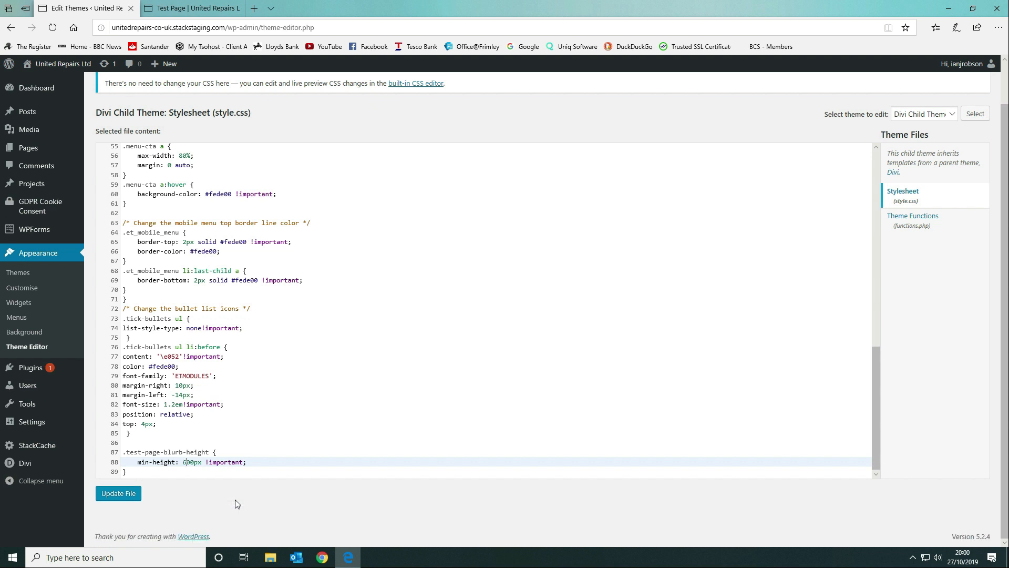
click(118, 493)
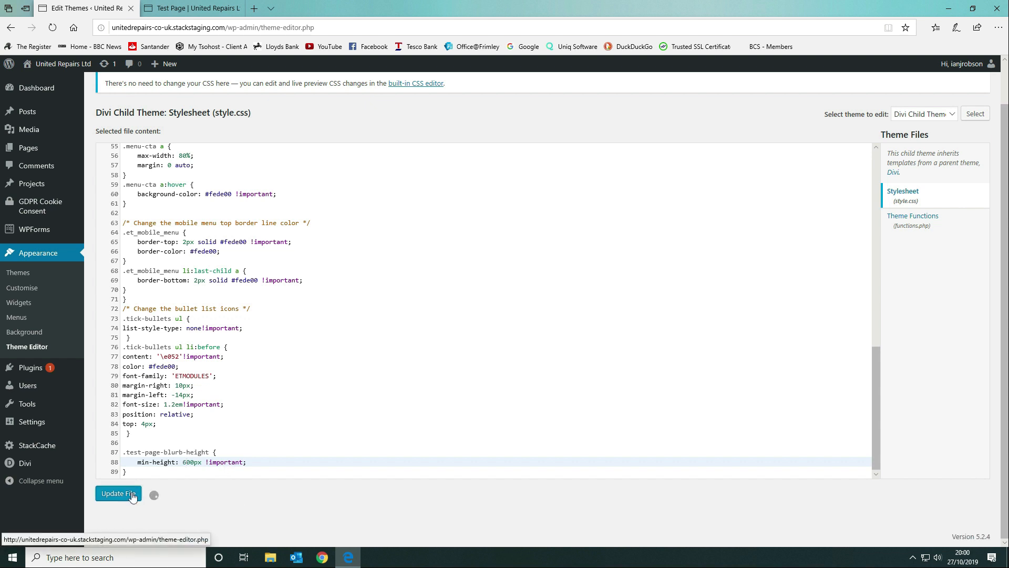
Reload the test page to see all three blurbs equally tall at 600px, then return to the editor
click(191, 7)
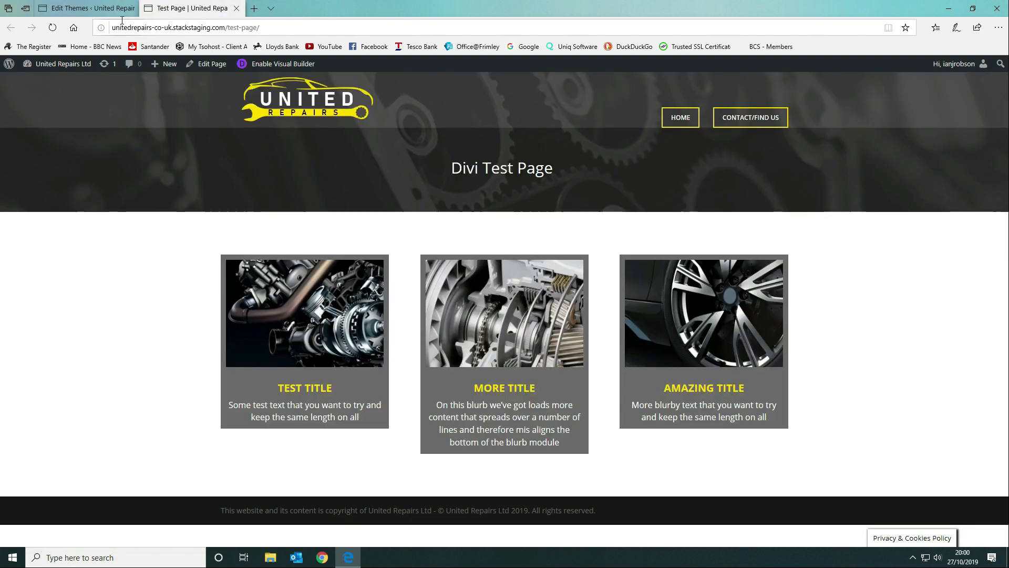
click(53, 28)
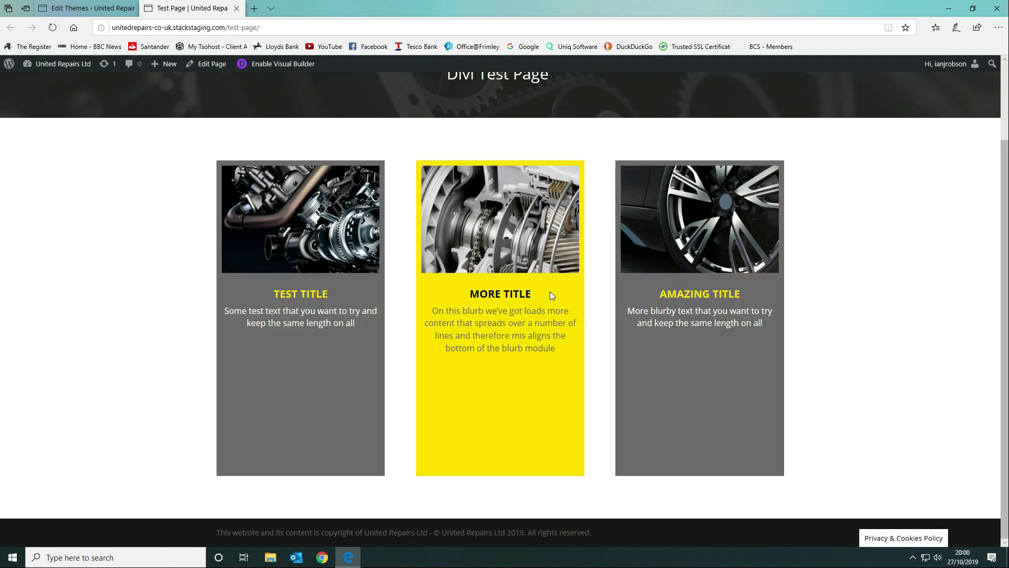
click(84, 8)
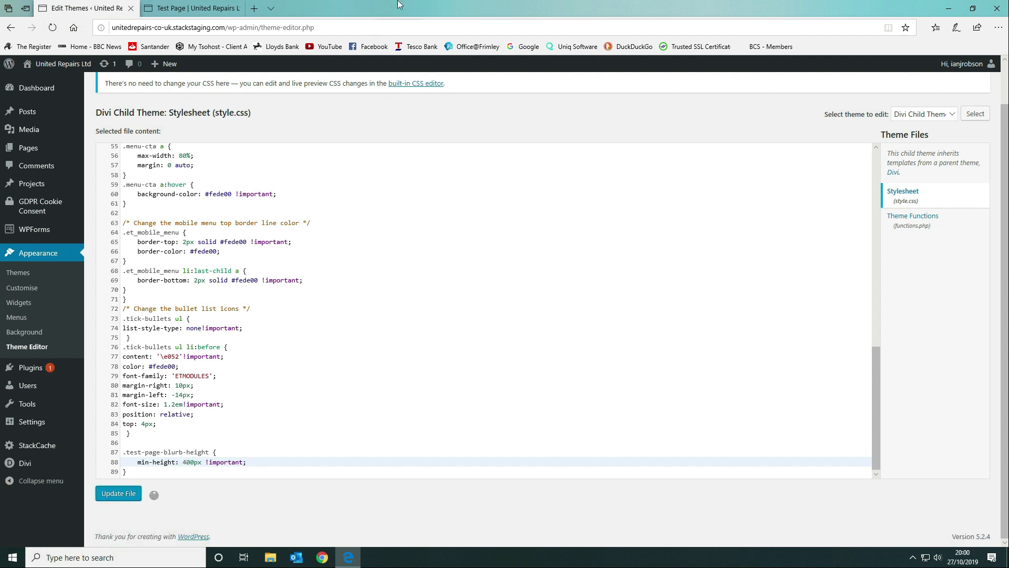
Reload the live test page showing the three blurbs at the saved 400px height
click(191, 7)
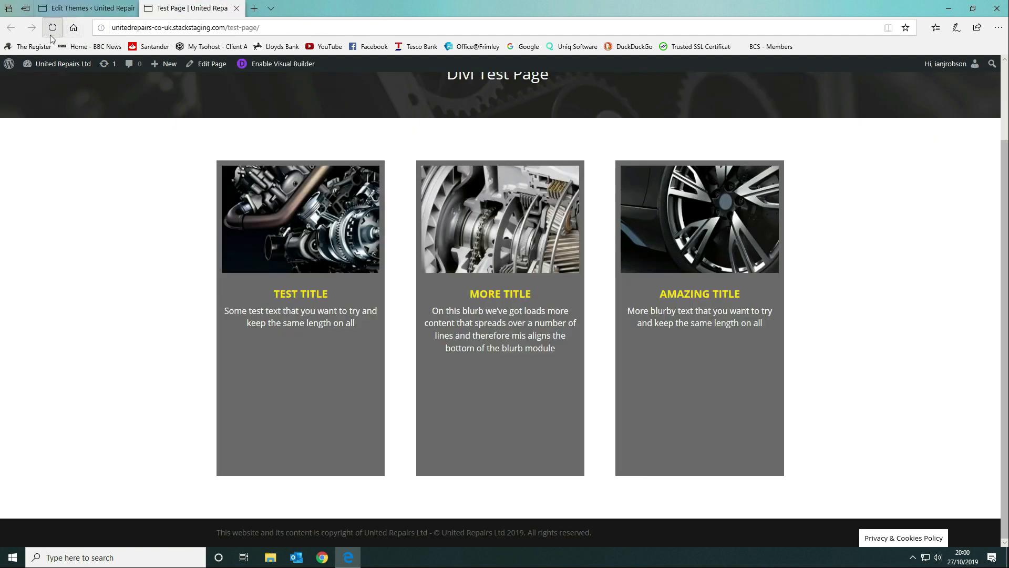
click(52, 27)
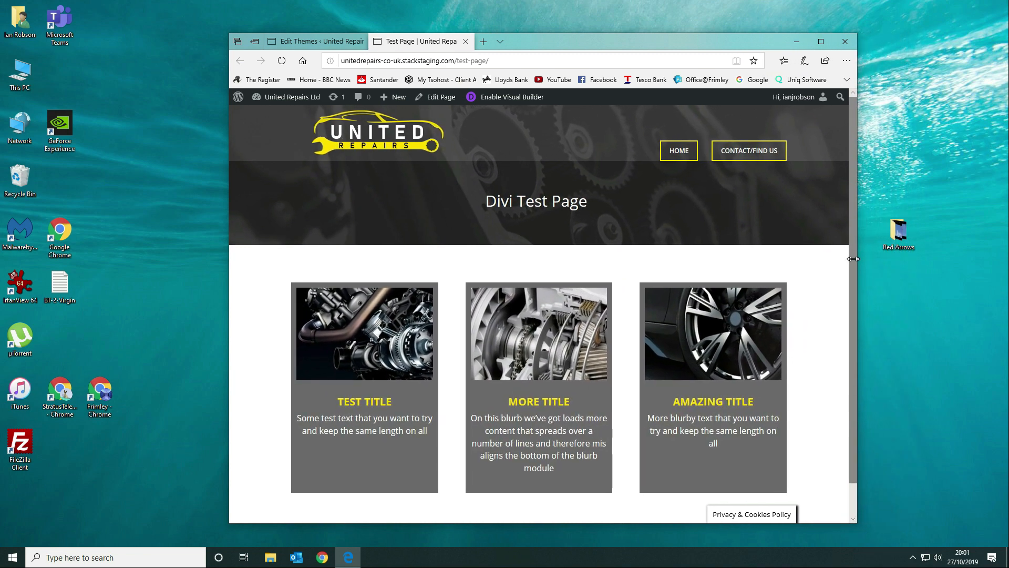
Narrow the browser window, reload the test page, and save the rule at min-height 380px
drag(852, 248, 792, 248)
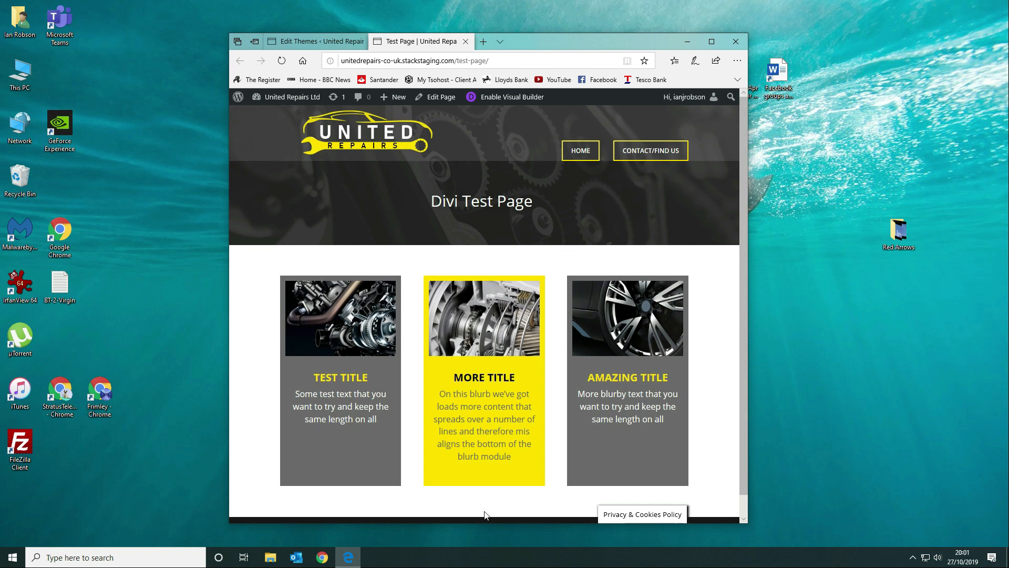
click(281, 61)
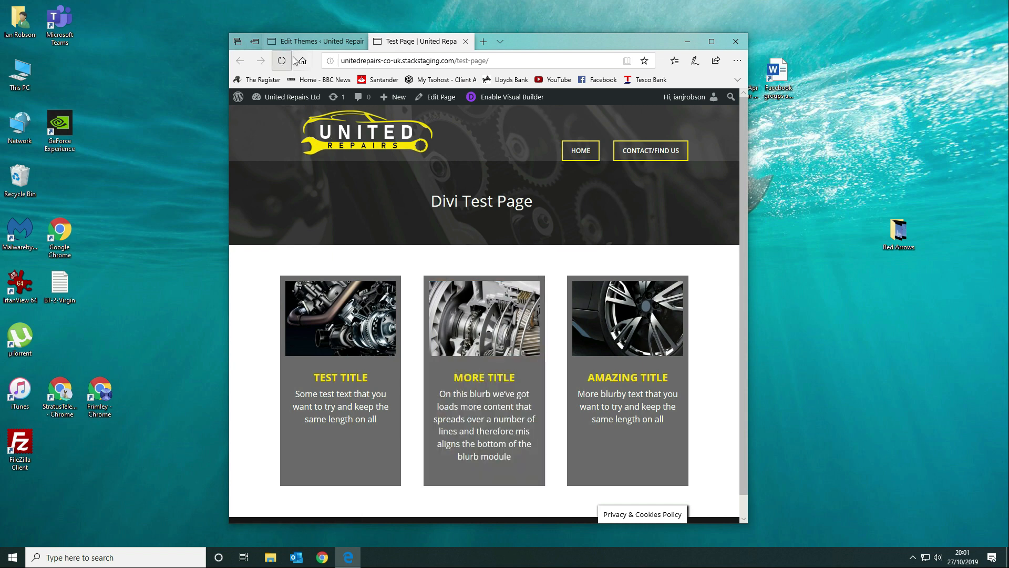
click(314, 41)
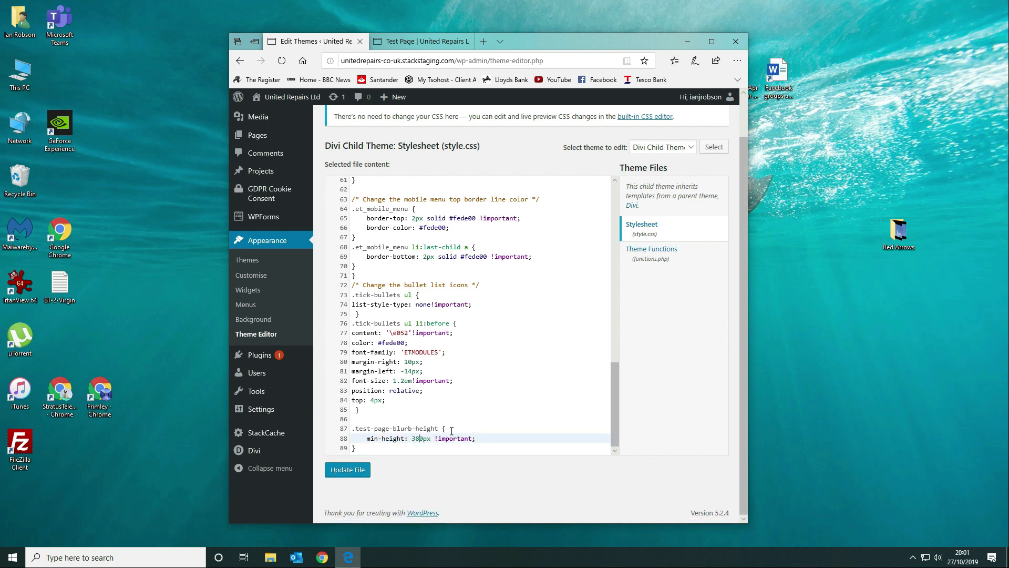
click(347, 469)
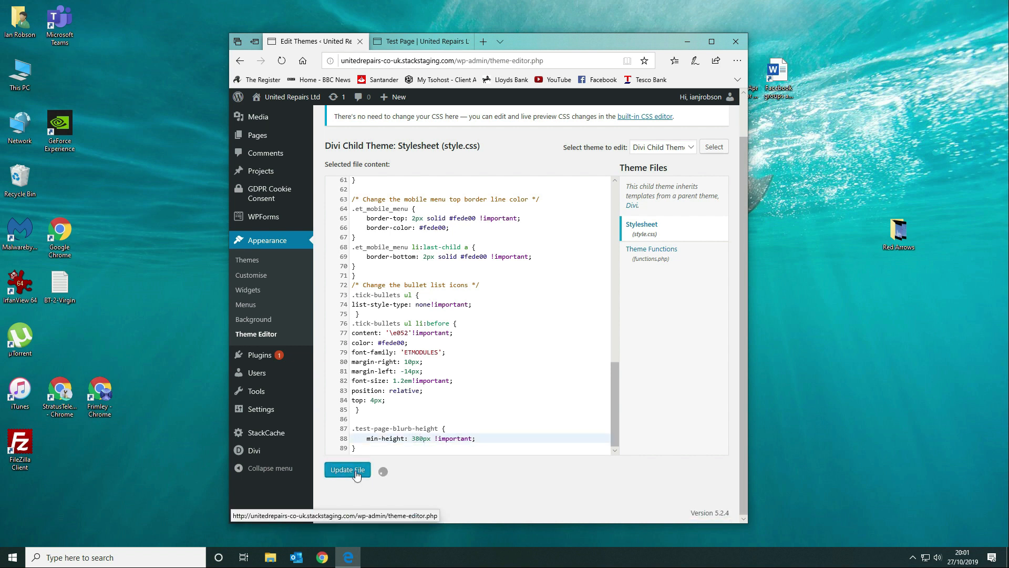
click(421, 41)
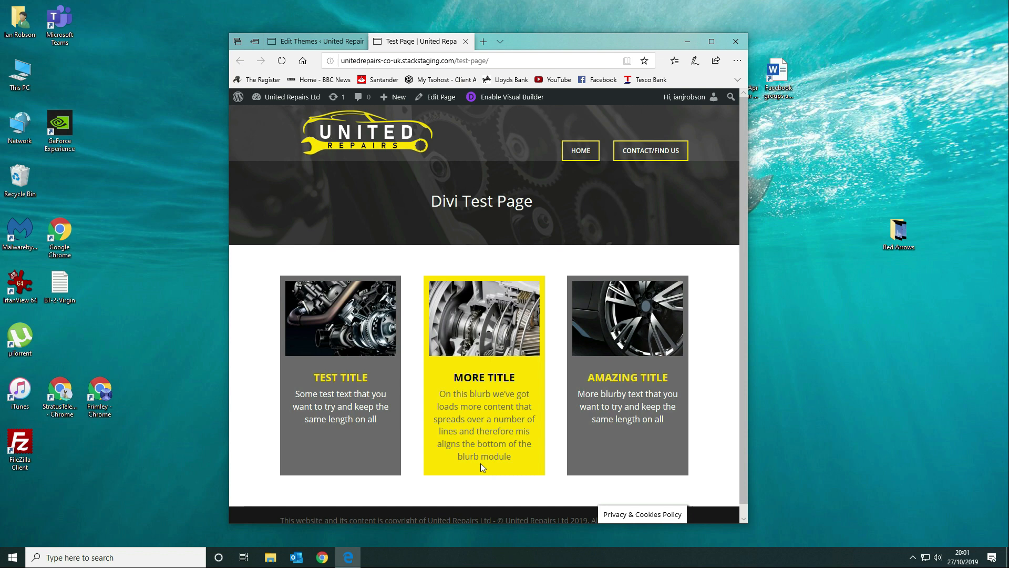
Try min-height 360px and 370px, reloading the test page to compare blurb heights
click(315, 41)
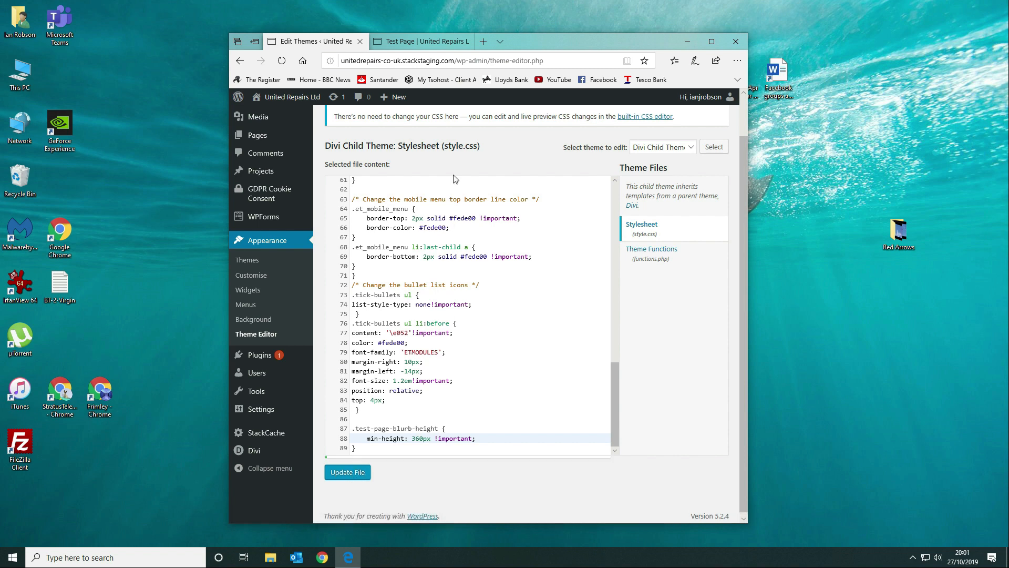
click(420, 41)
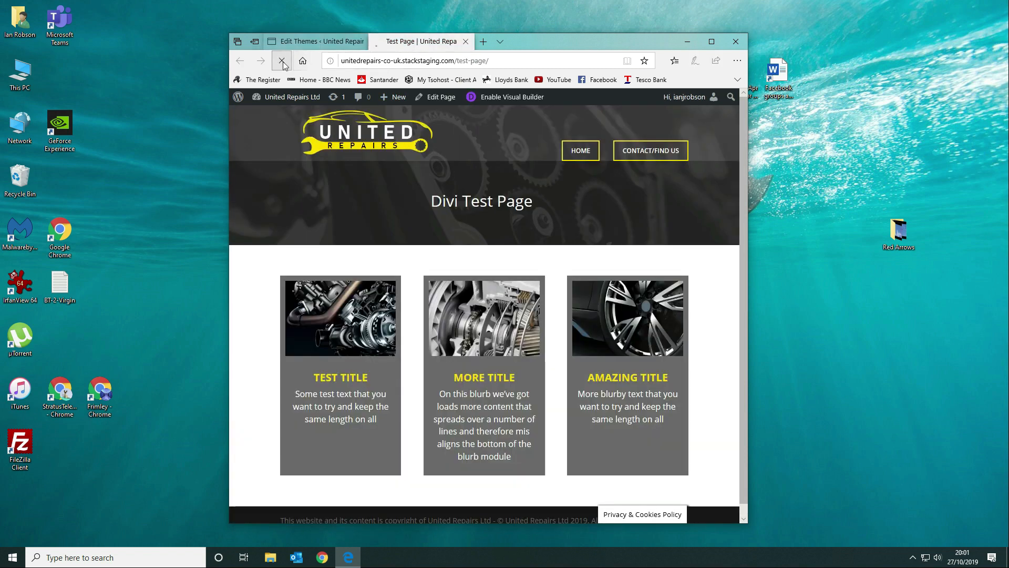
click(282, 61)
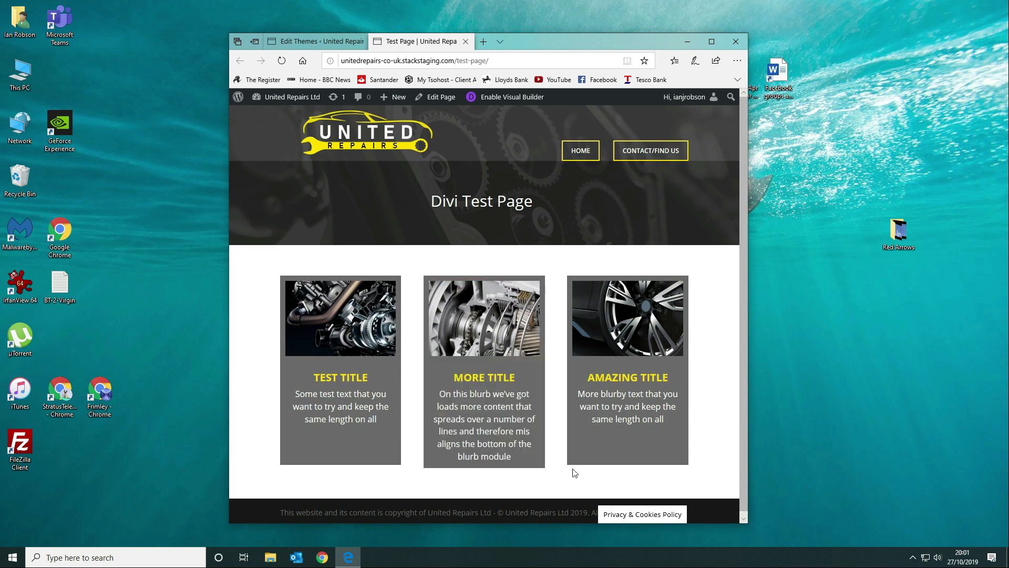
click(315, 41)
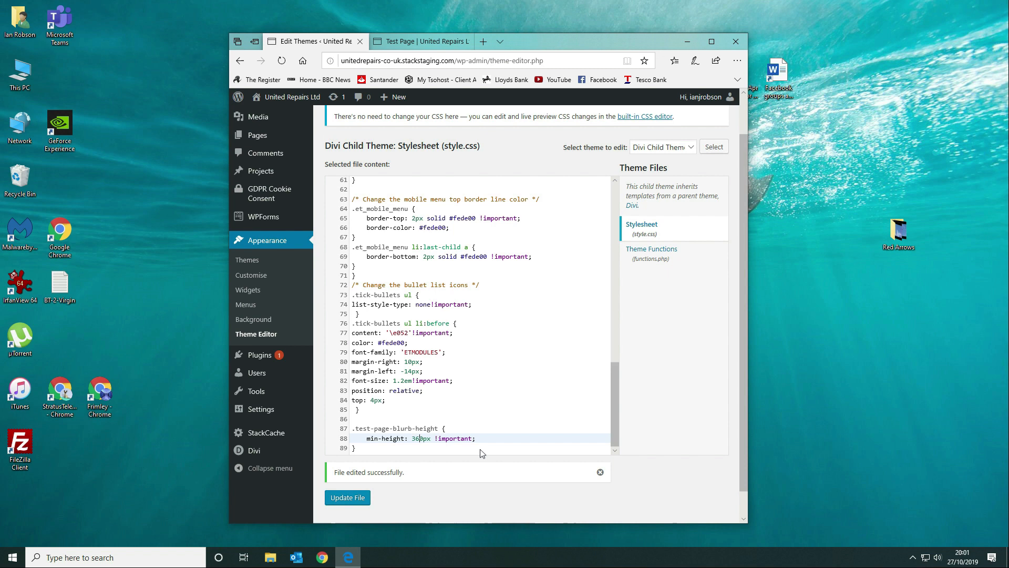
click(347, 468)
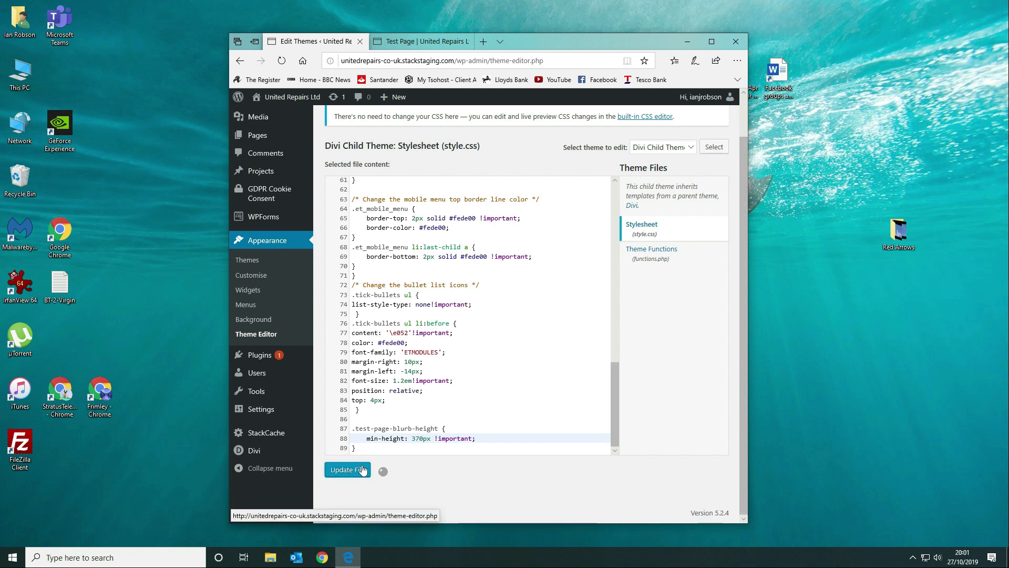
click(422, 41)
text(8)
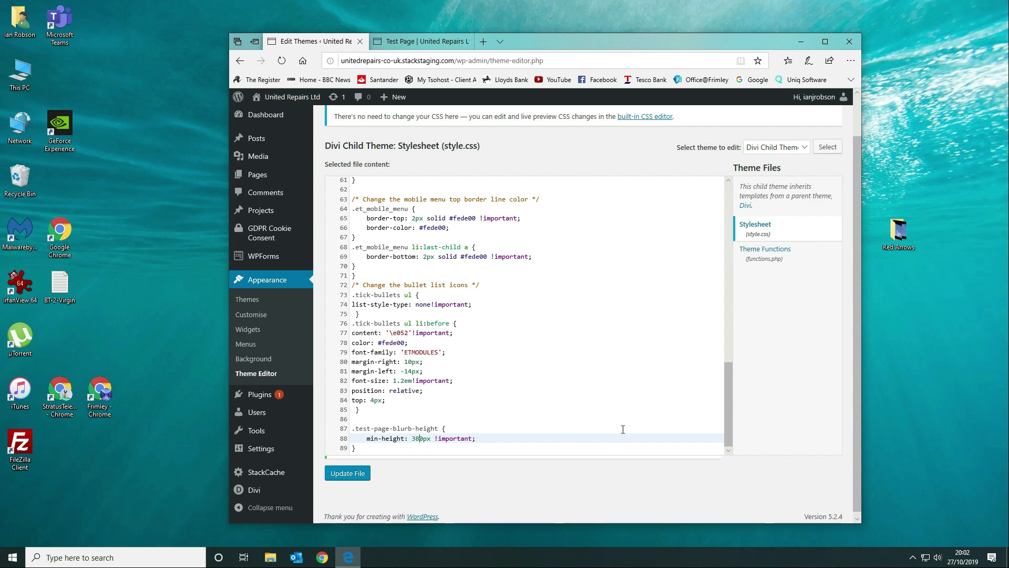
Save the stylesheet at min-height 380px, maximize the browser, and return to the editor
click(347, 472)
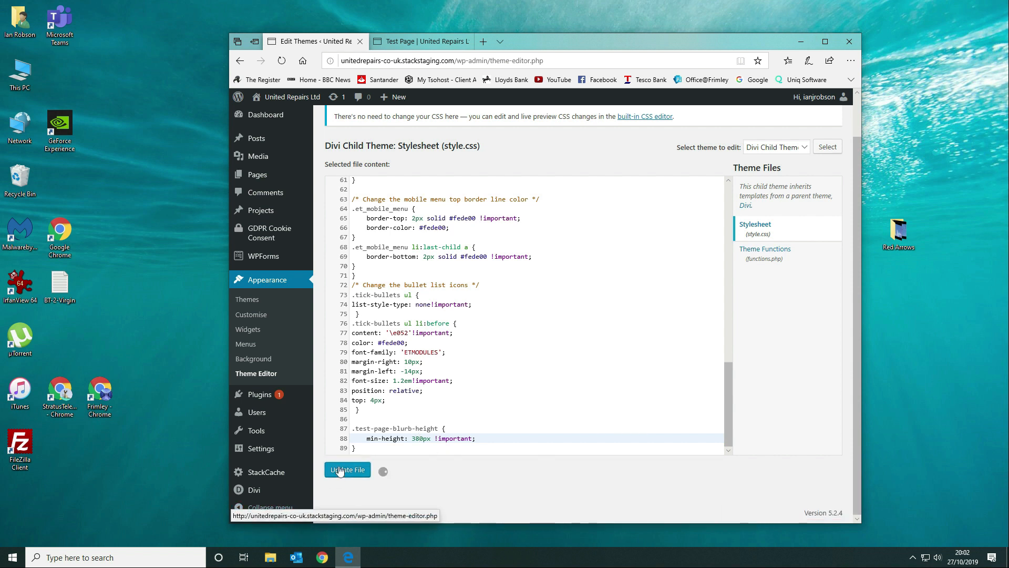
click(347, 469)
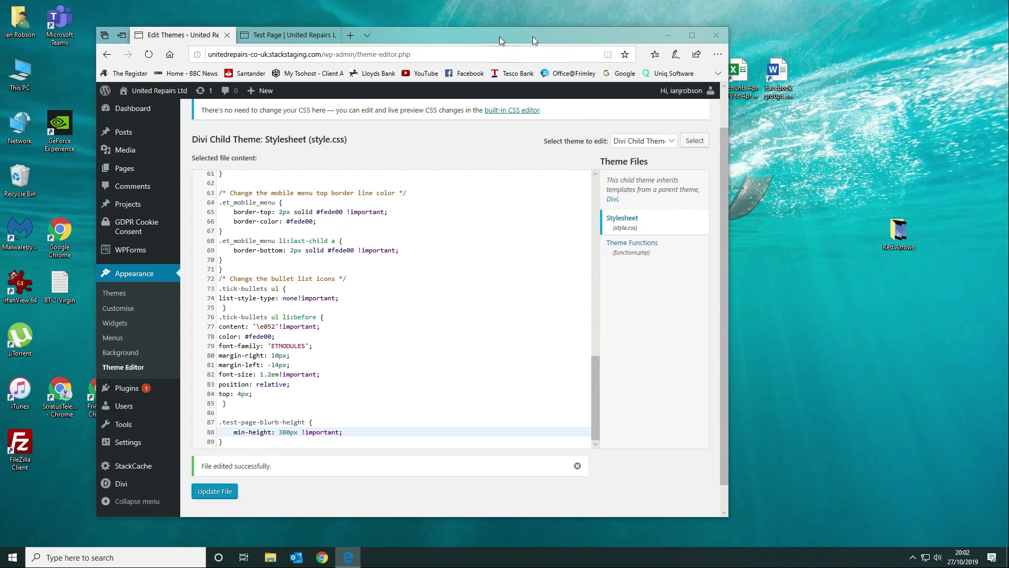
click(282, 33)
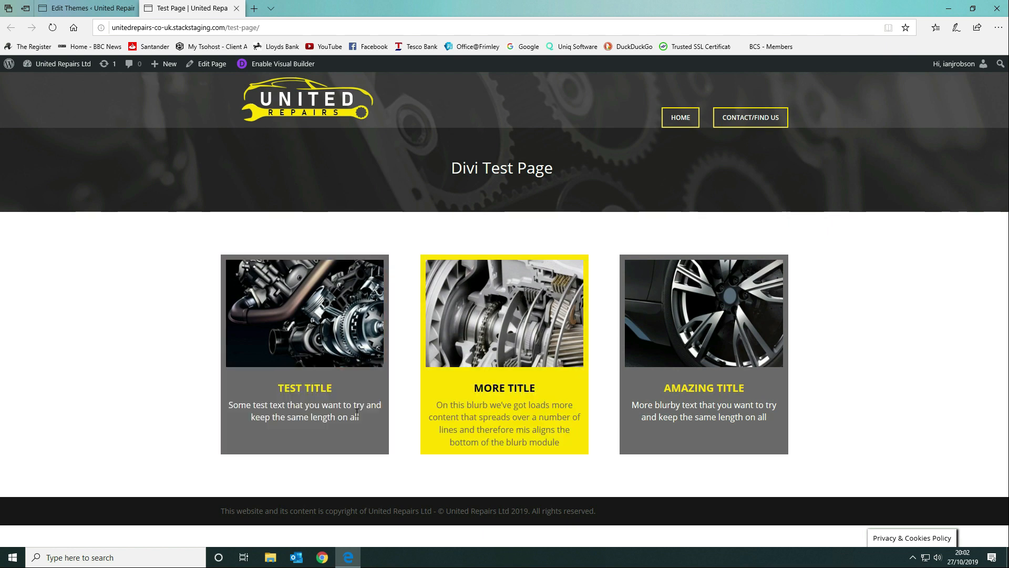
click(84, 7)
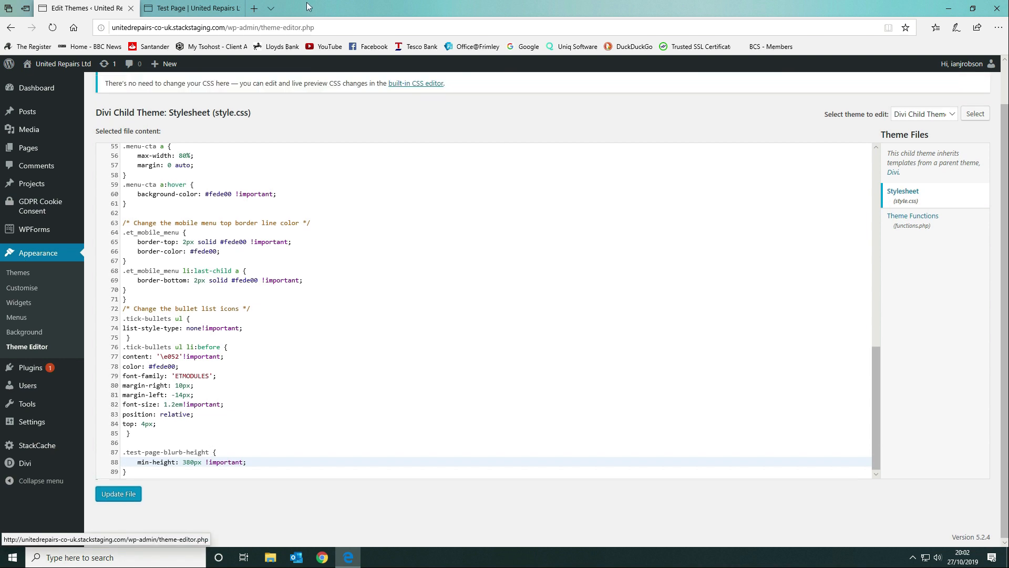
Open the test page in Divi and view Test Blurb 1's Advanced CSS Class setting, test-page-blurb-height
click(192, 7)
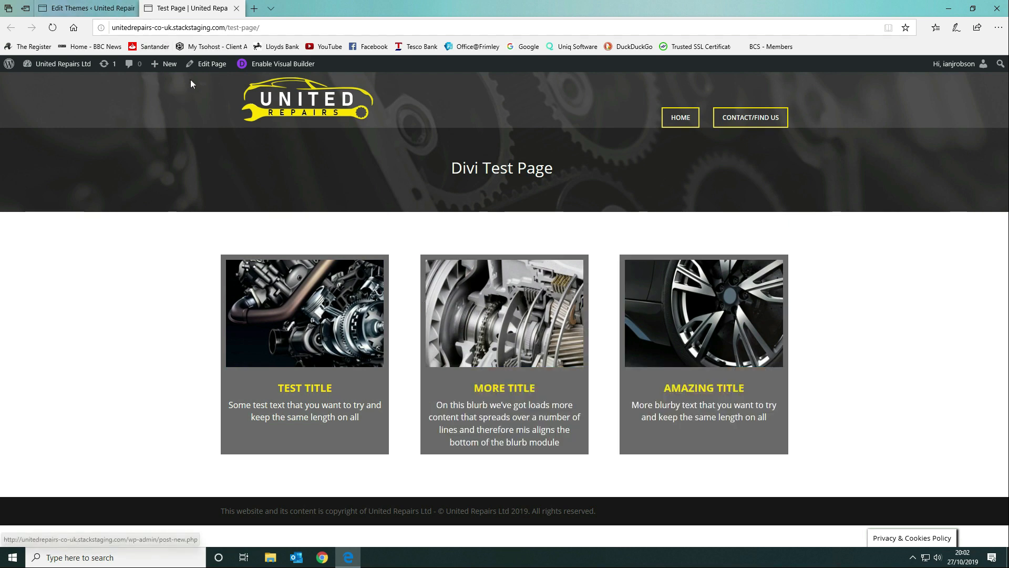
click(211, 64)
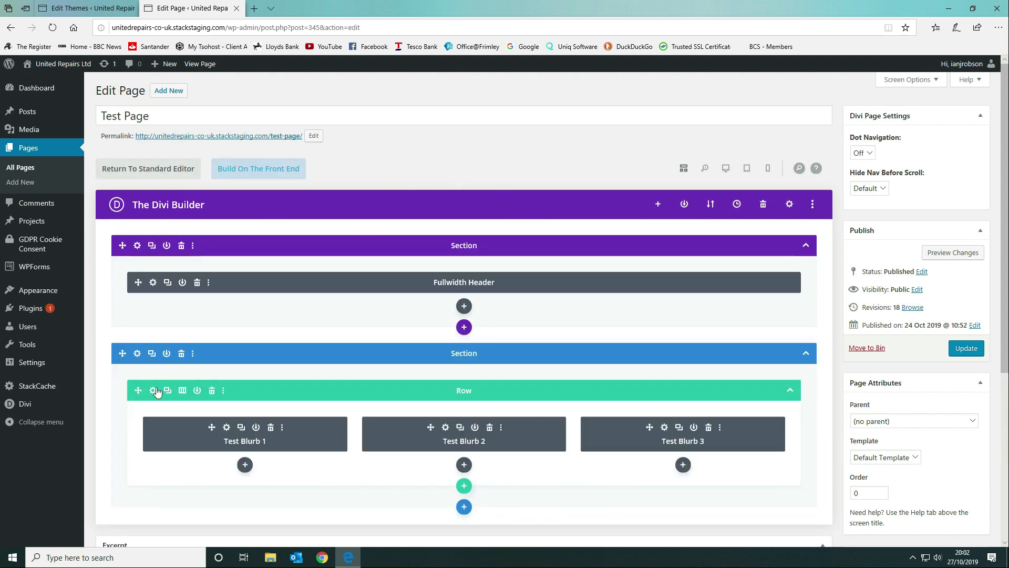
click(153, 390)
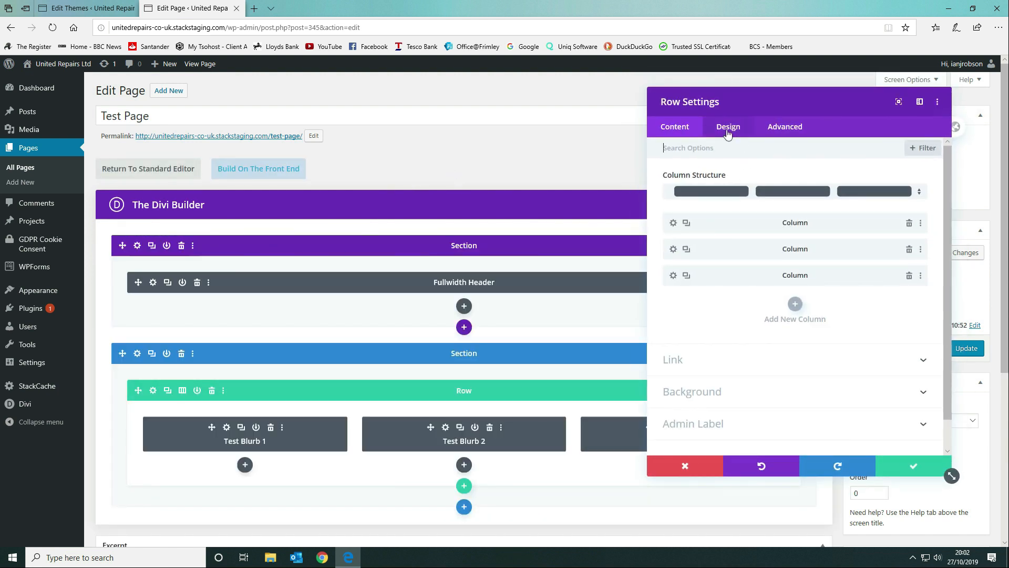
click(727, 126)
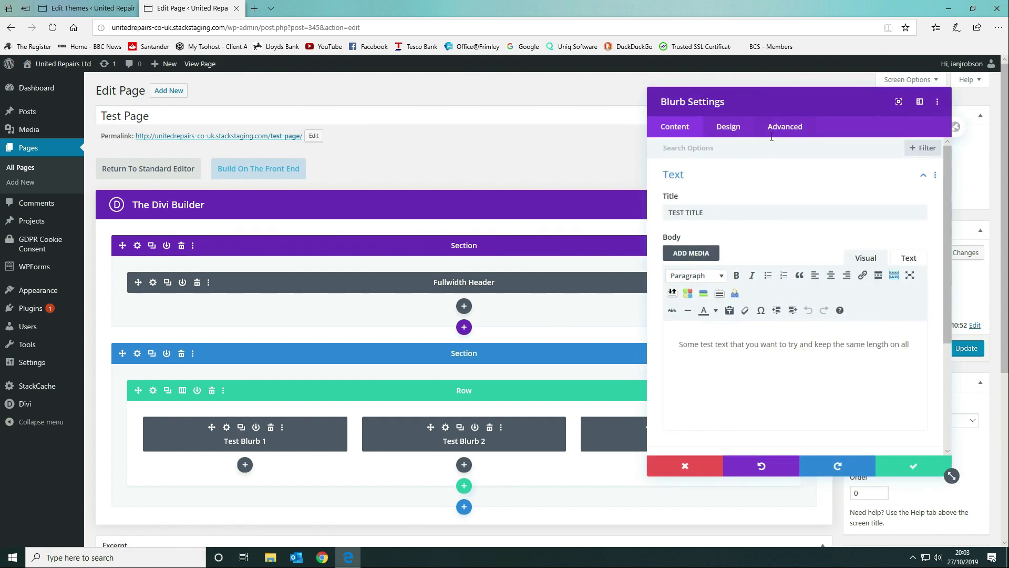
click(784, 127)
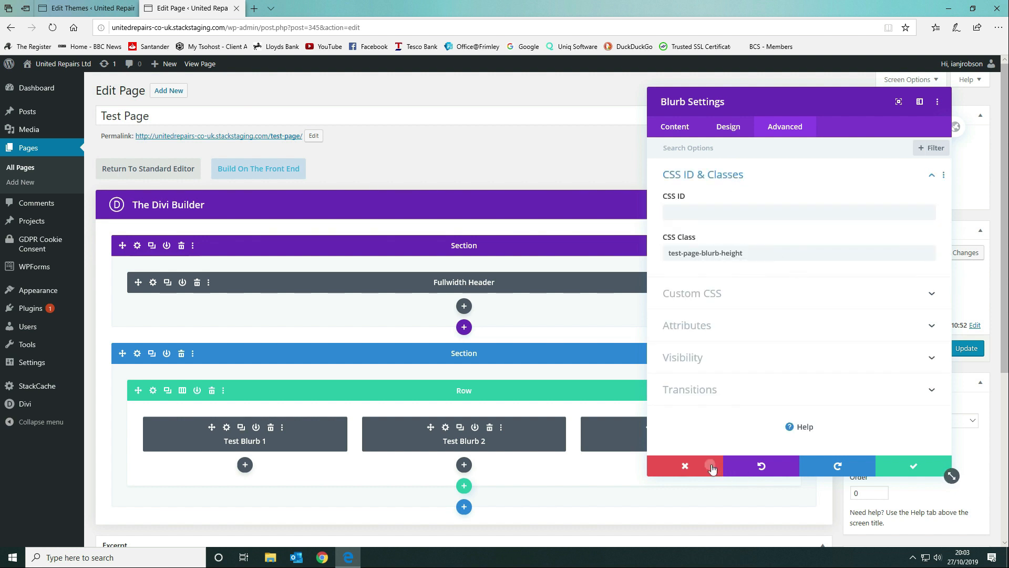
Close the blurb settings and leave the builder with Discard & Exit
click(685, 466)
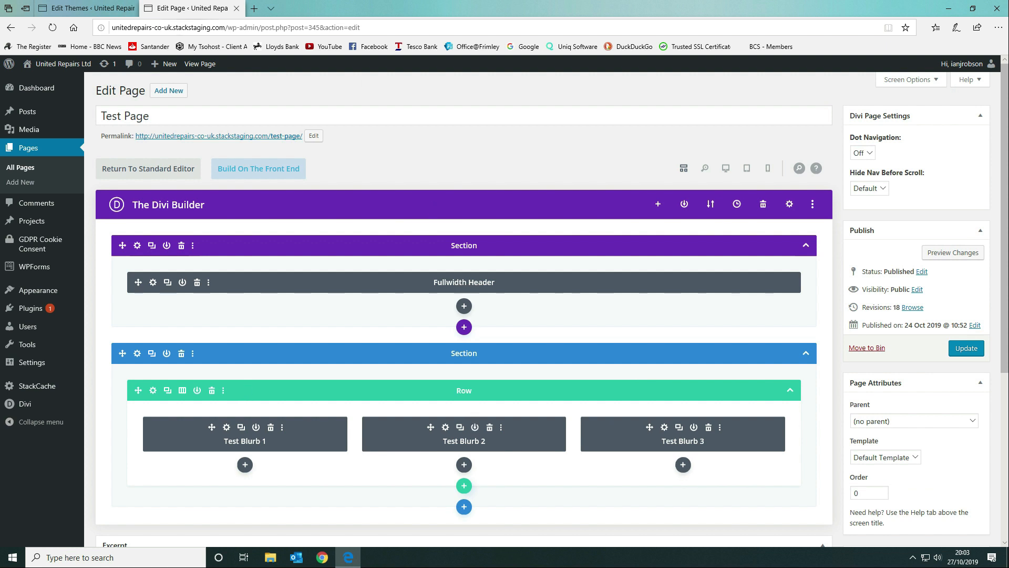
click(84, 7)
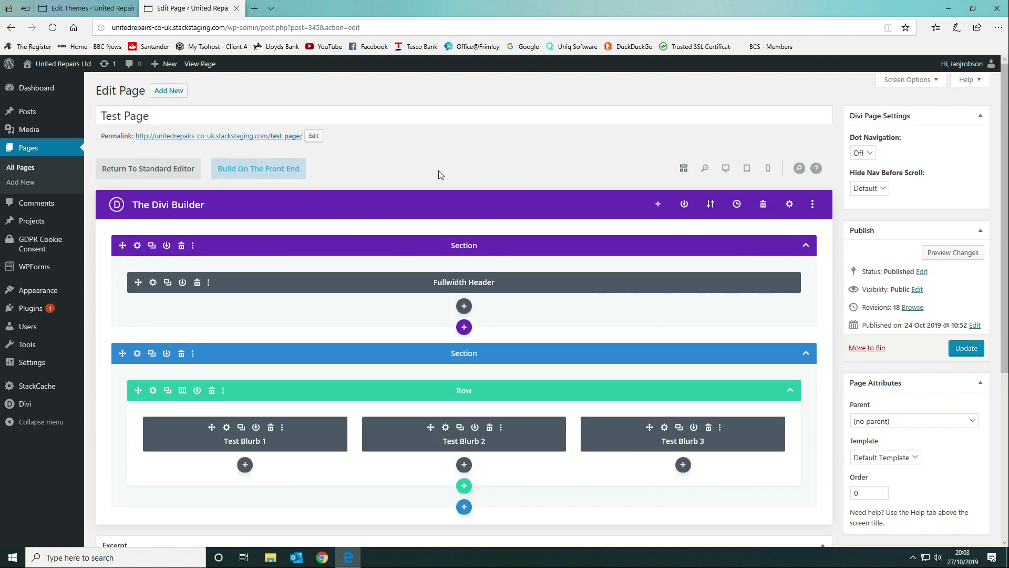
mouse_move(200, 64)
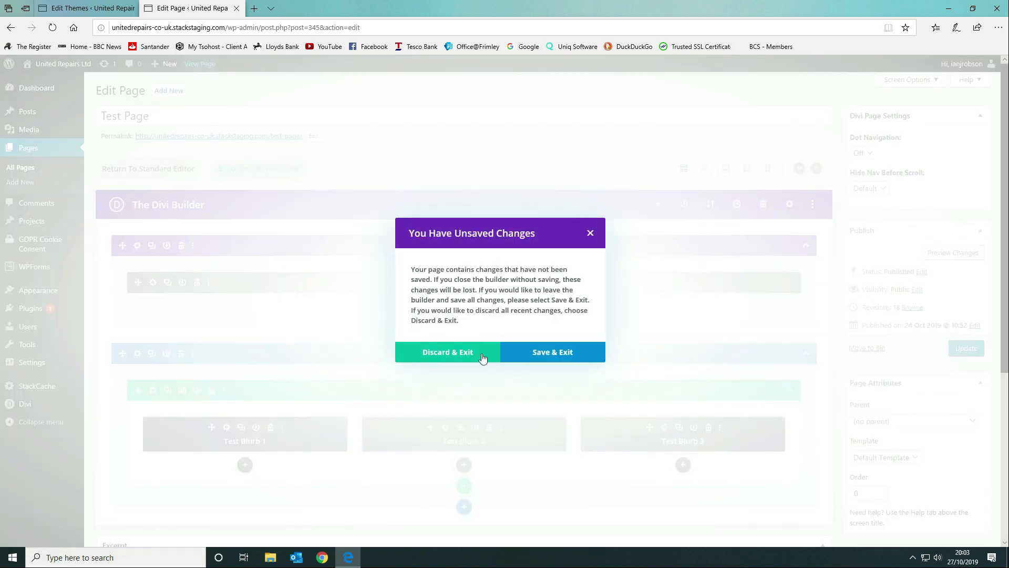
click(448, 351)
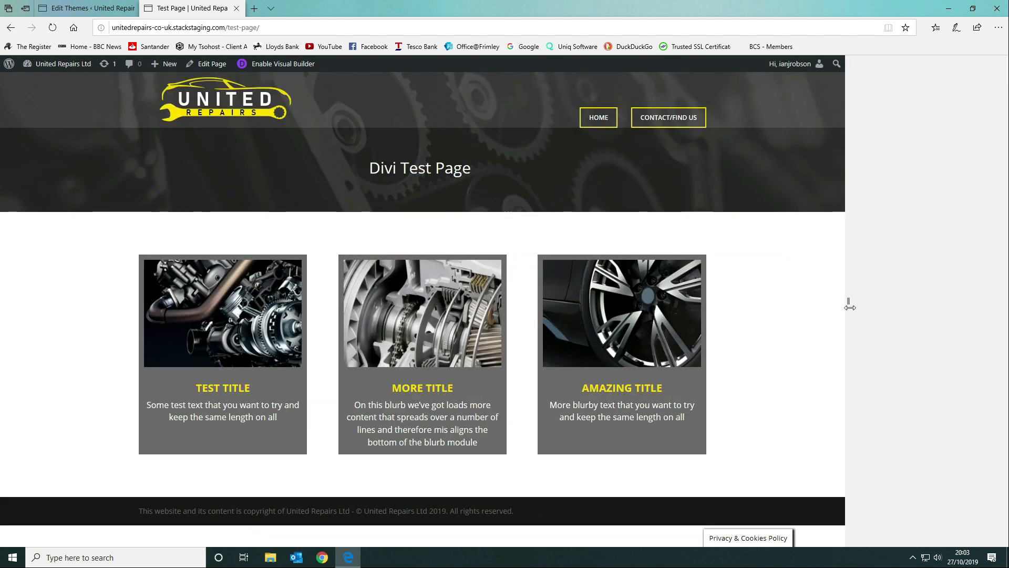
Open Edge DevTools and inspect the middle blurb's markup and image element
key(F12)
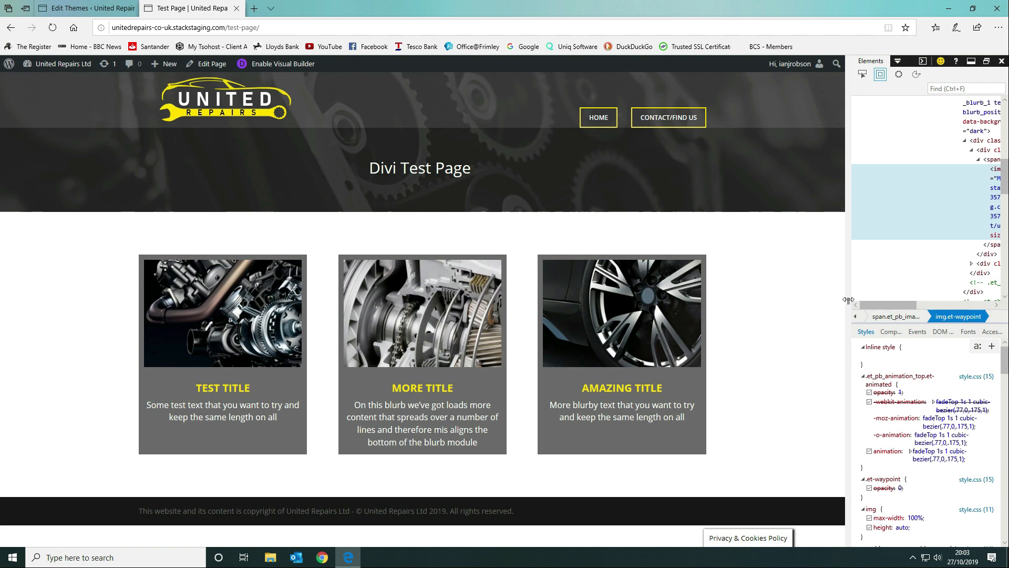
right_click(292, 294)
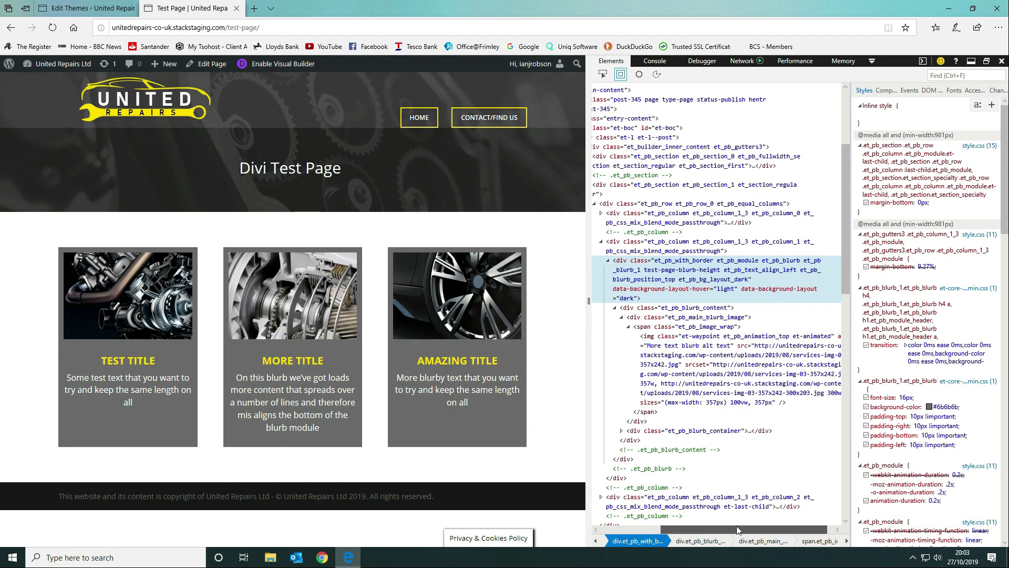
mouse_move(653, 270)
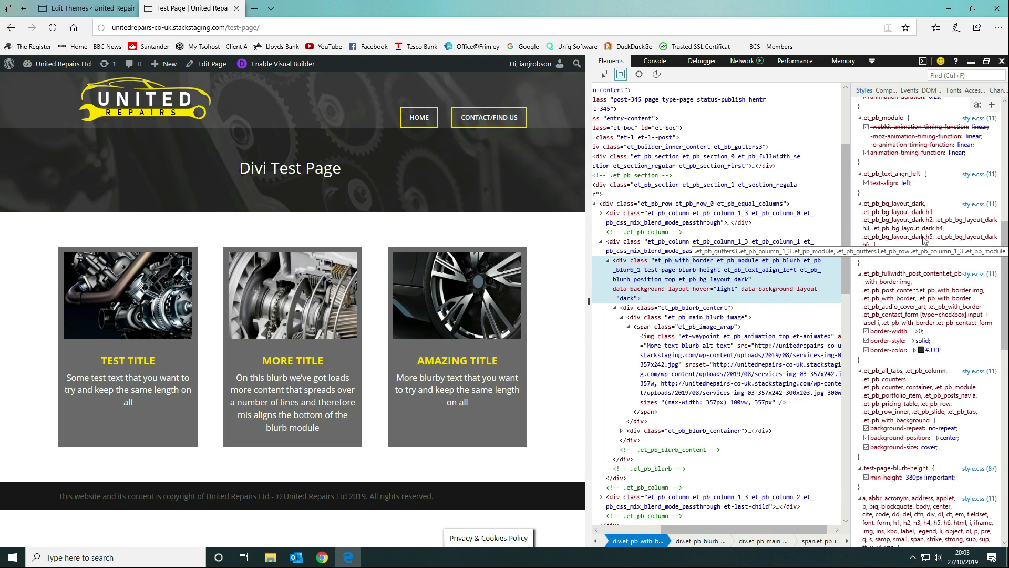
scroll(down, 3)
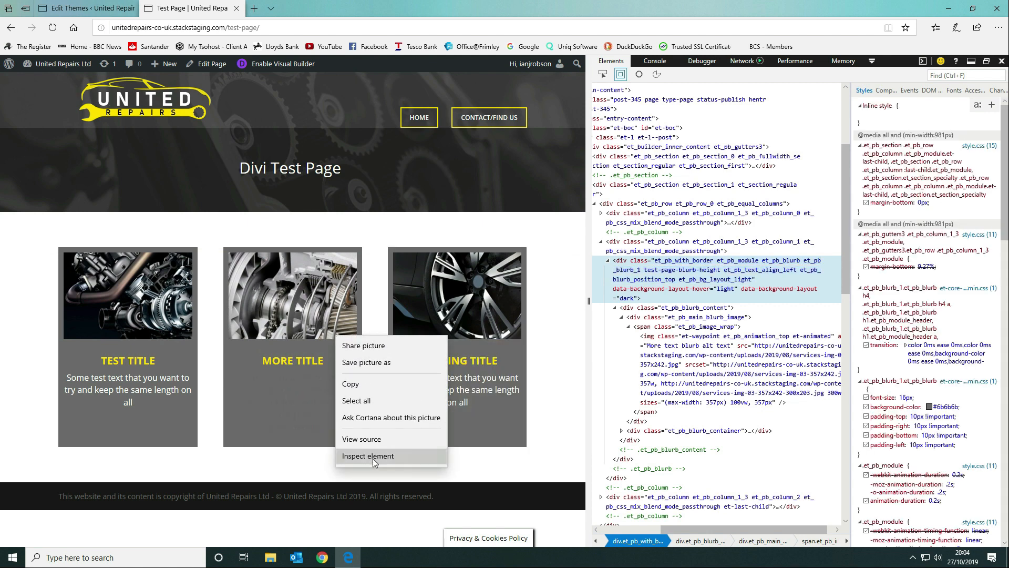
click(368, 455)
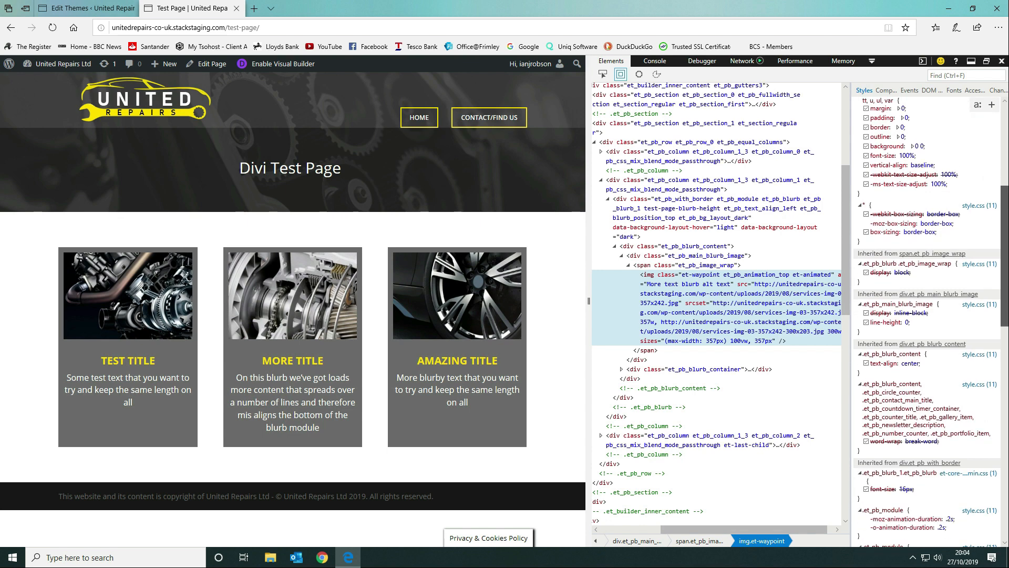
Select the middle blurb's module div and confirm .test-page-blurb-height gives min-height 380px !important
scroll(down, 3)
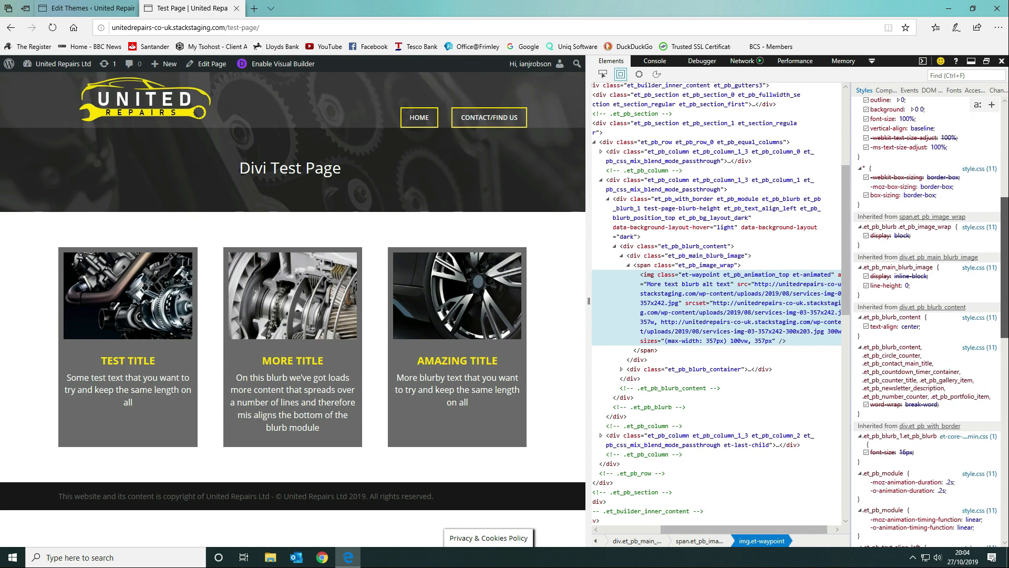
scroll(down, 3)
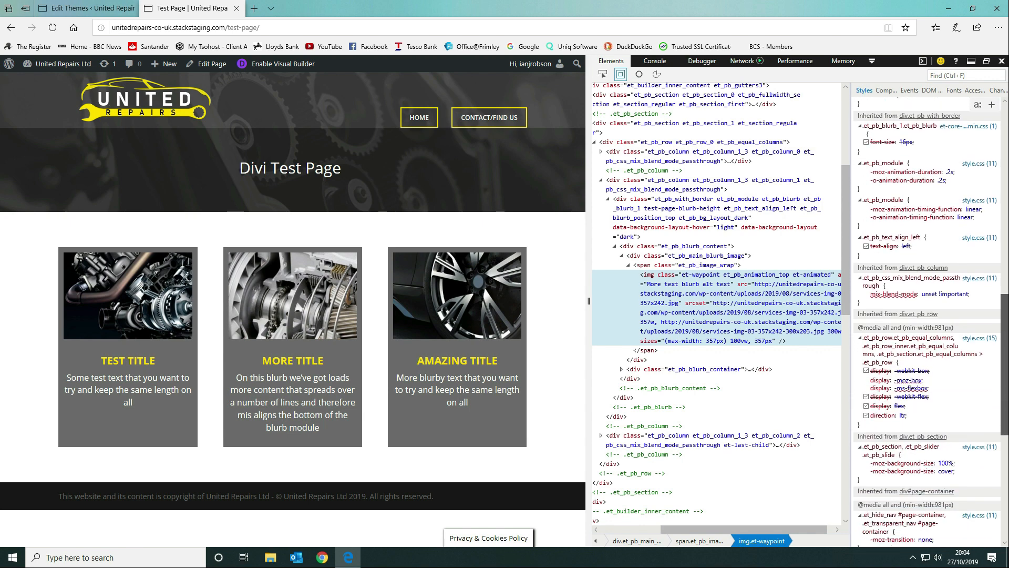
scroll(down, 3)
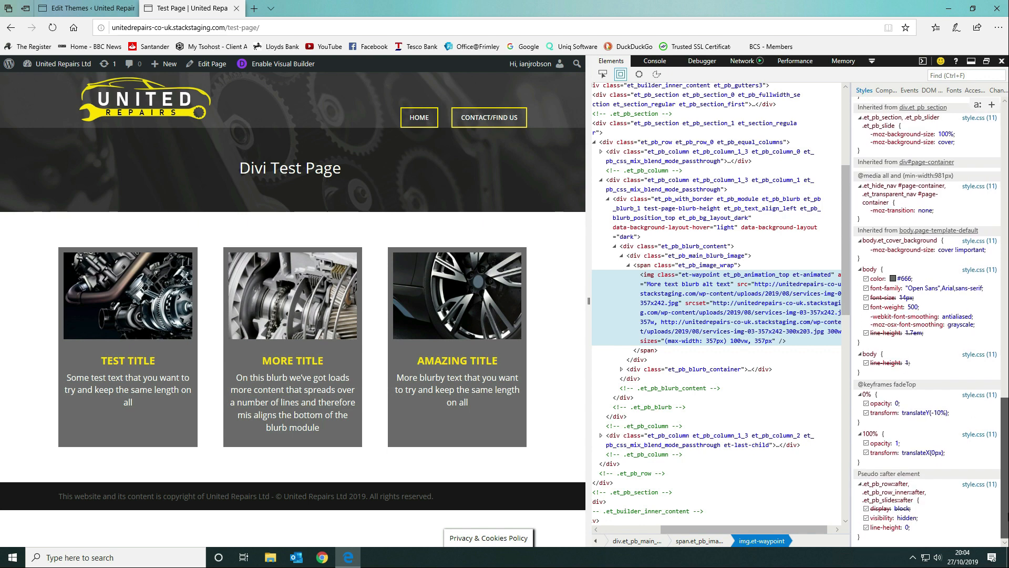
right_click(292, 386)
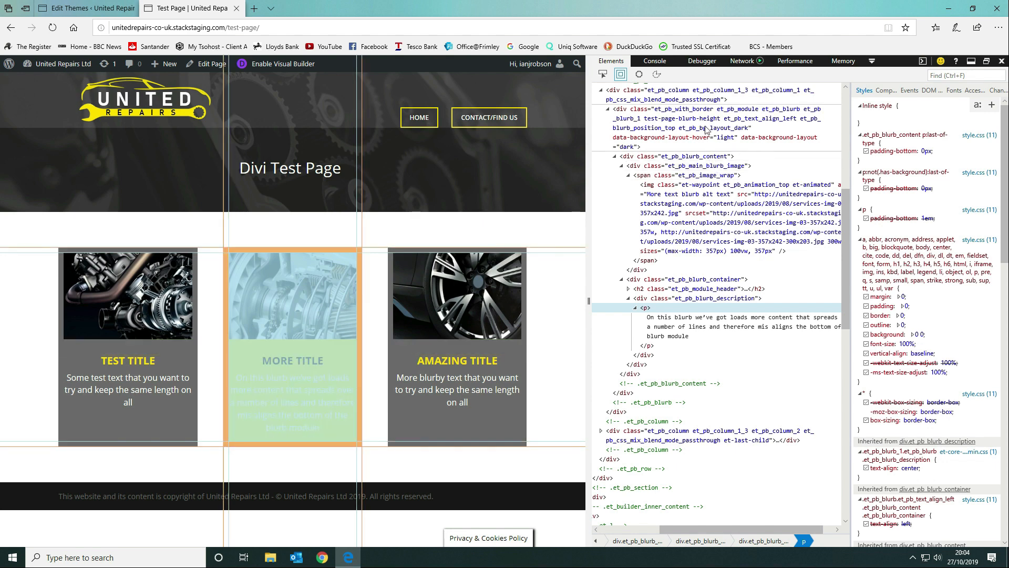
click(683, 118)
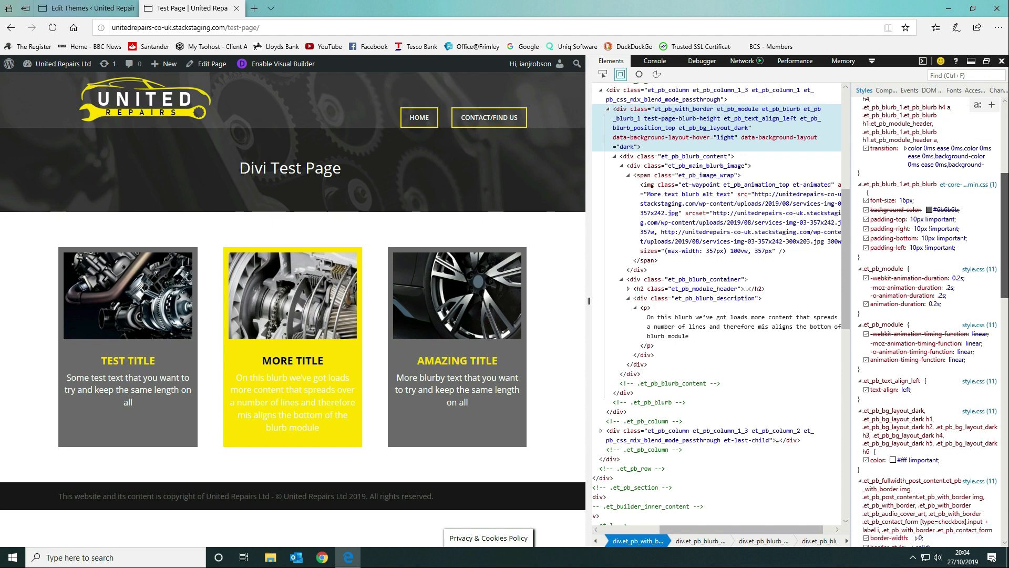
scroll(down, 3)
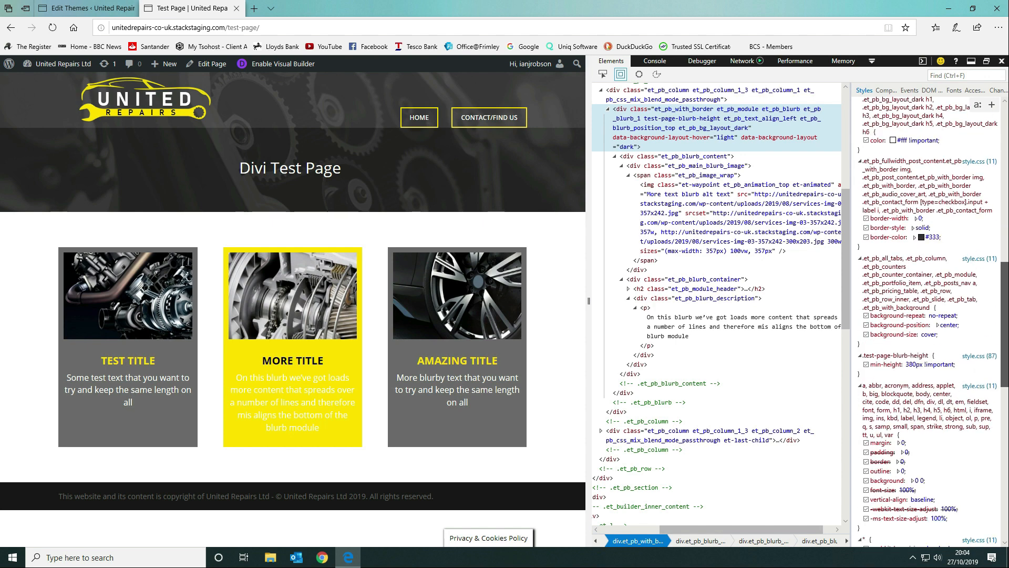
mouse_move(893, 363)
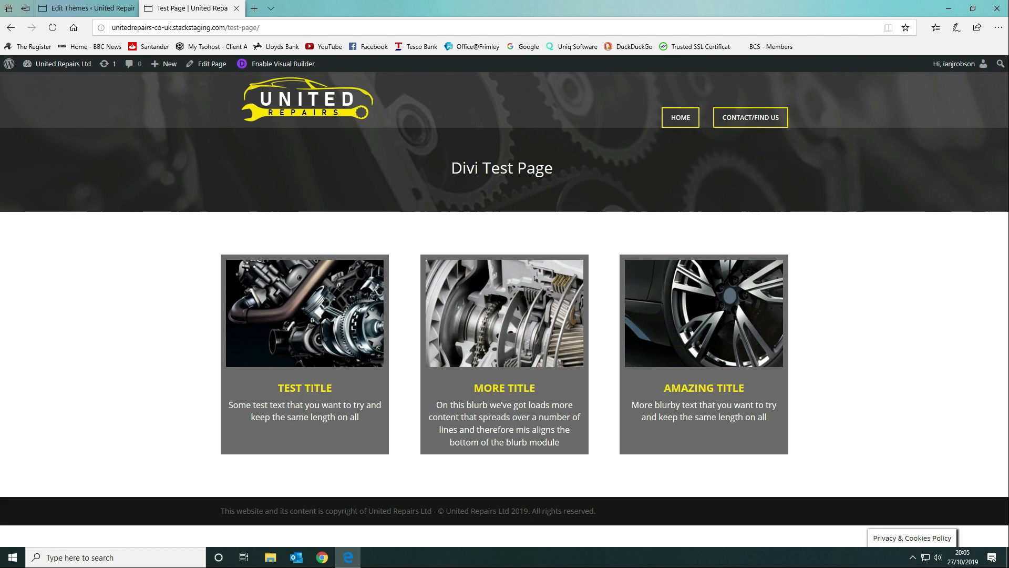
mouse_move(993, 82)
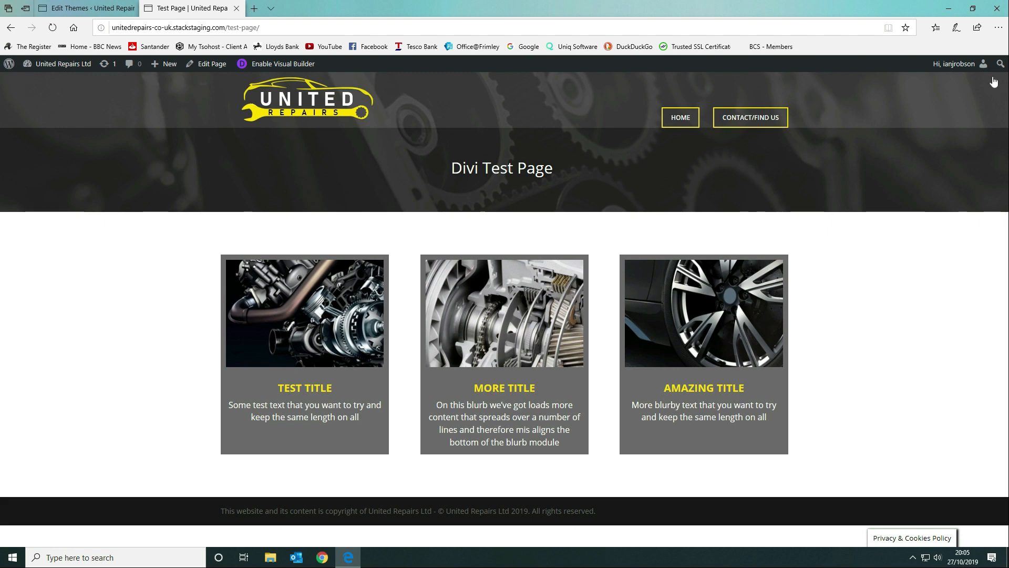